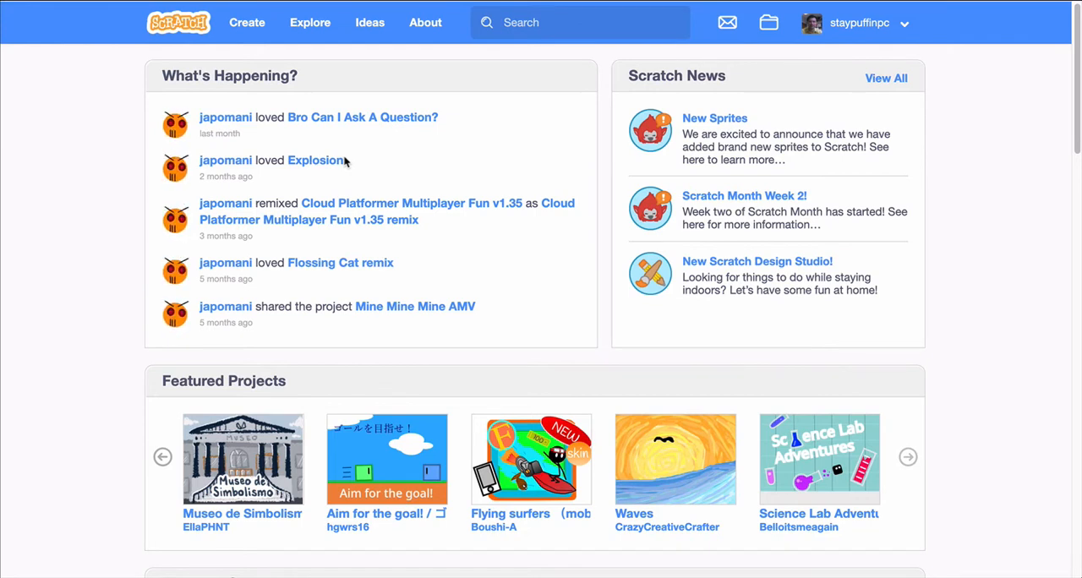
mouse_move(474, 147)
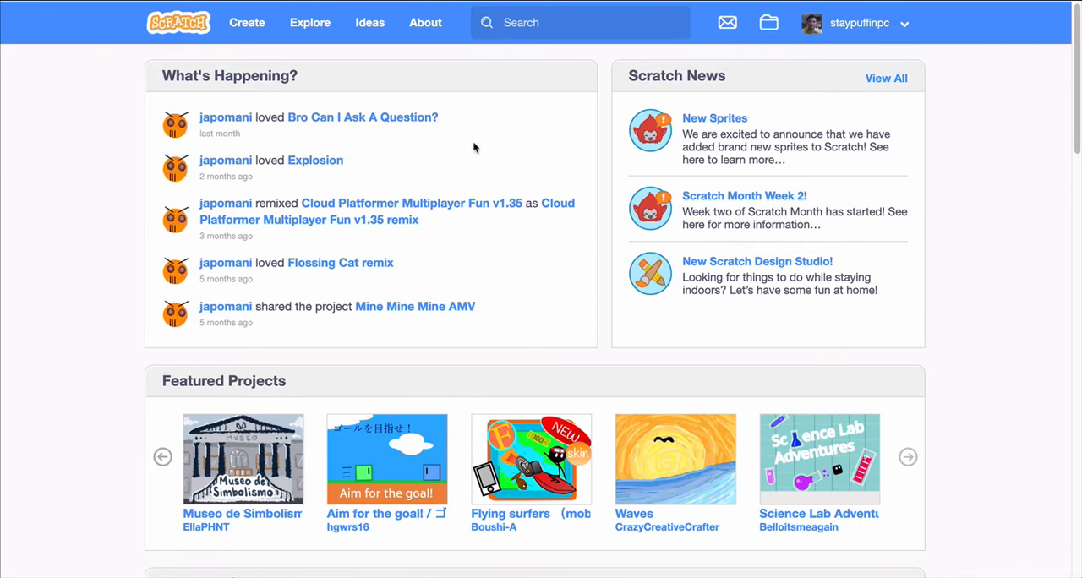
mouse_move(335, 71)
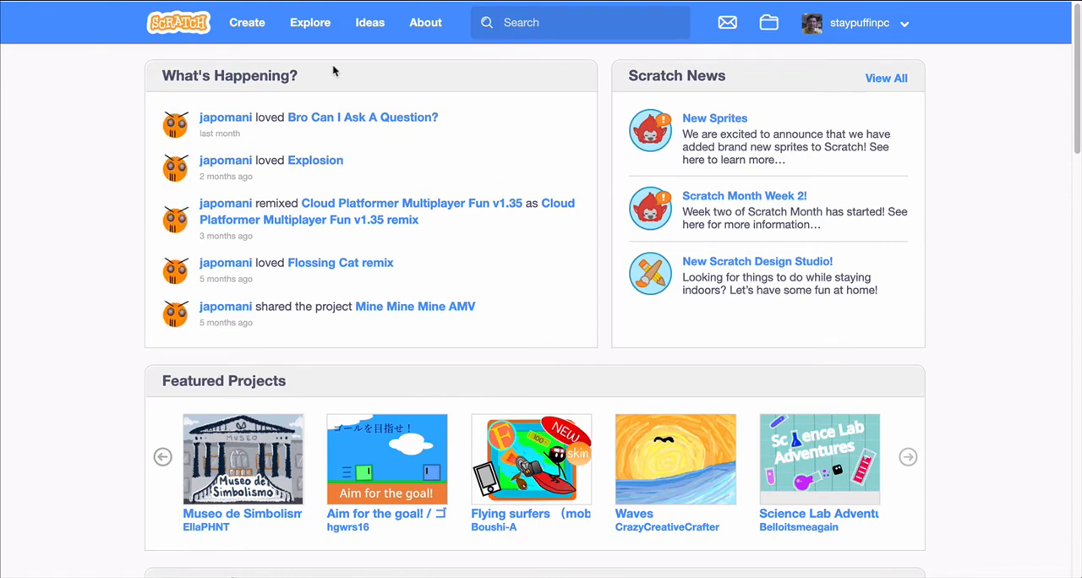
Start a new project with Create from the signed-in home page
click(247, 23)
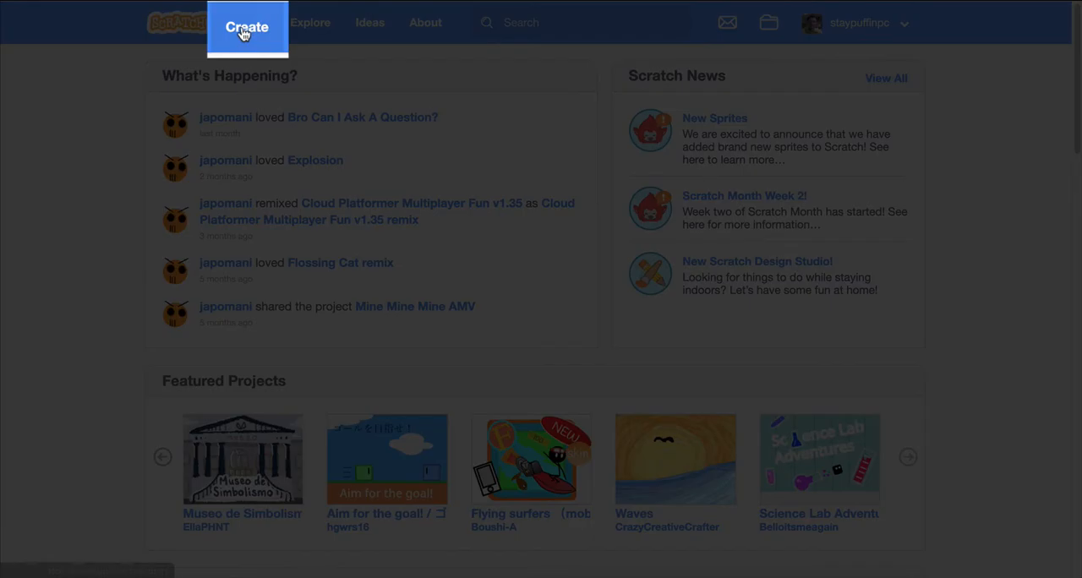
Let the editor finish loading the new Untitled project with the default Sprite1 cat
click(247, 27)
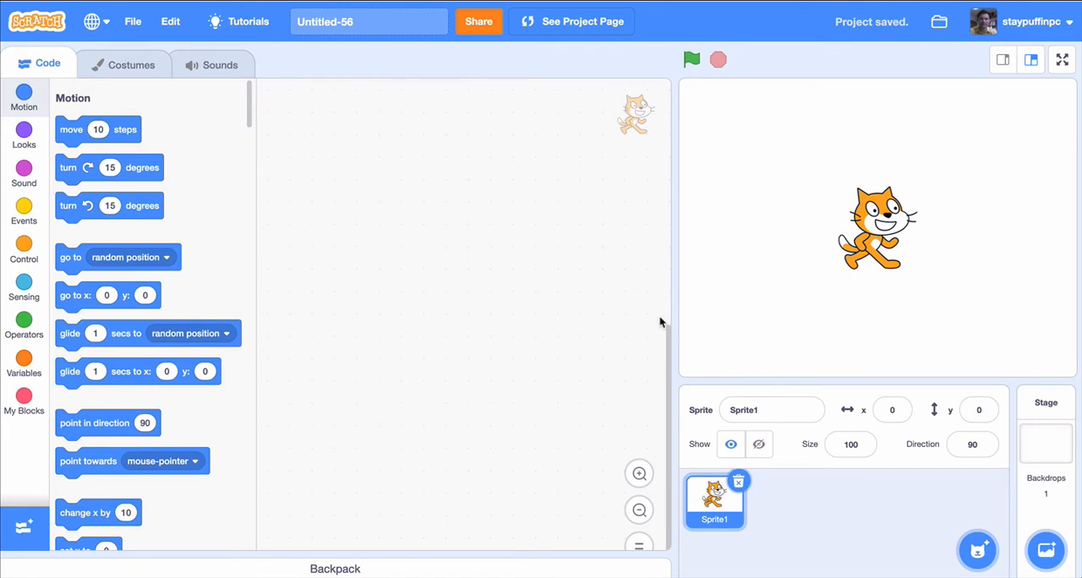
mouse_move(528, 159)
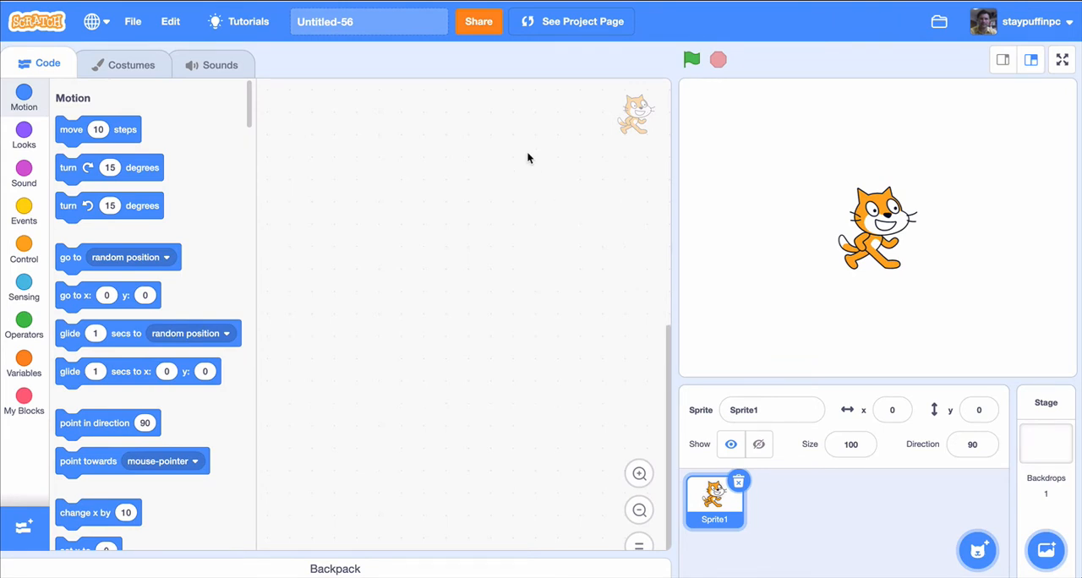
Add a code comment: pushing a specific key draws a shape in the middle of the screen
right_click(527, 159)
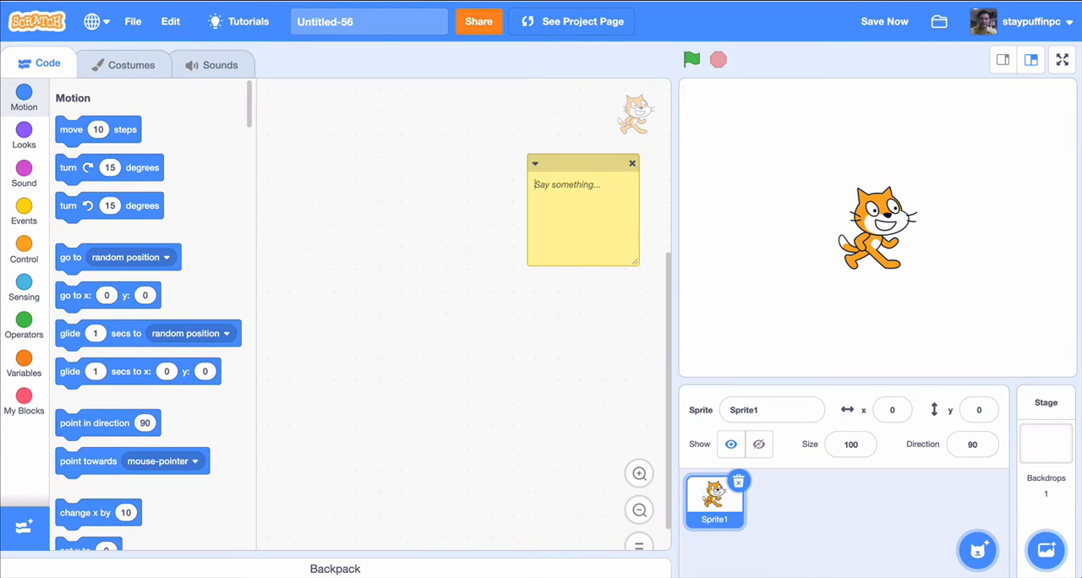
text(when you push)
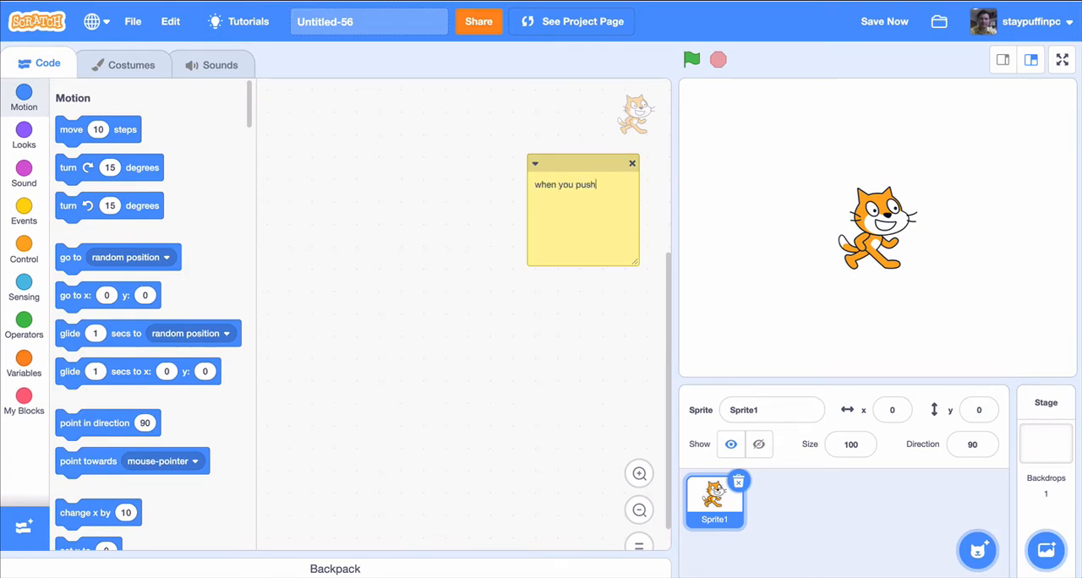
text(a)
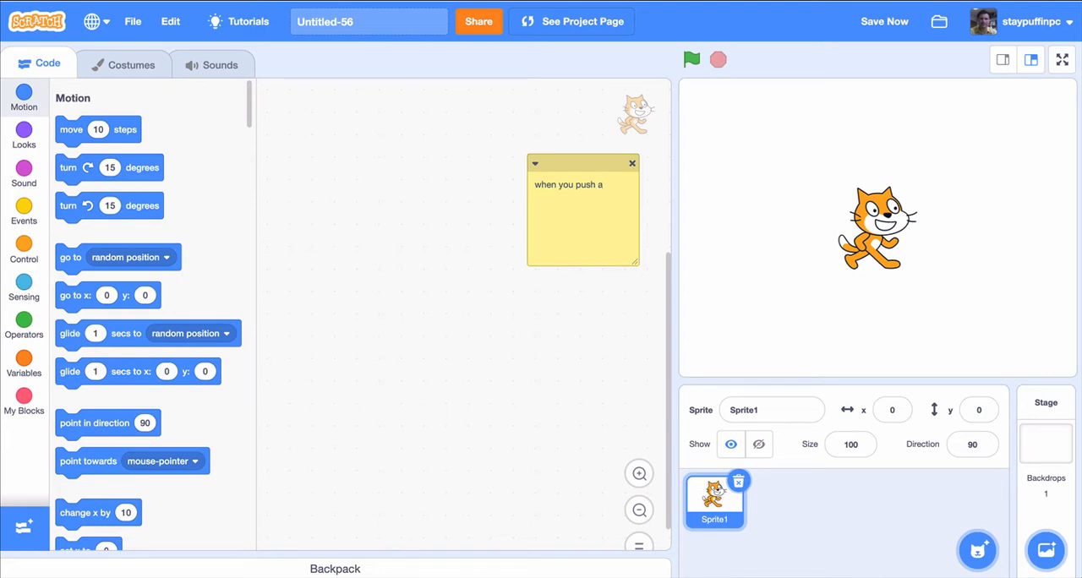
text(specific key)
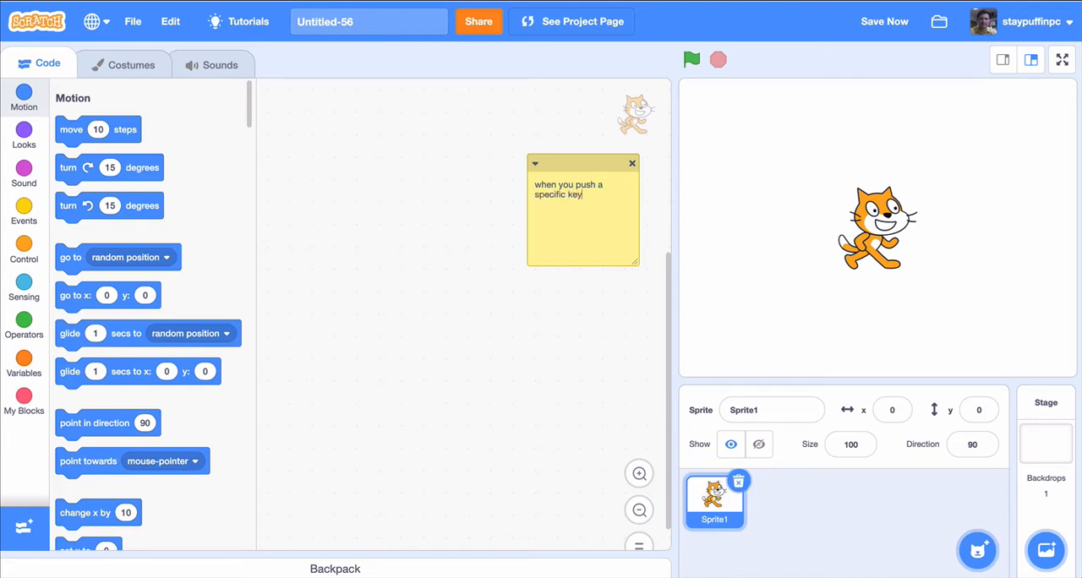
text(, a shape is drawn)
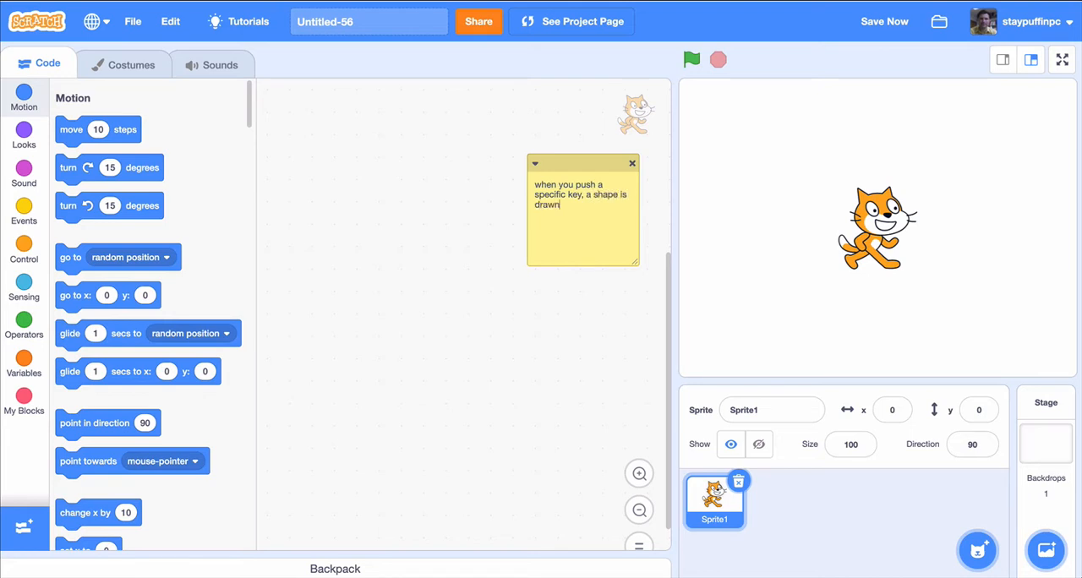
text(in the middle)
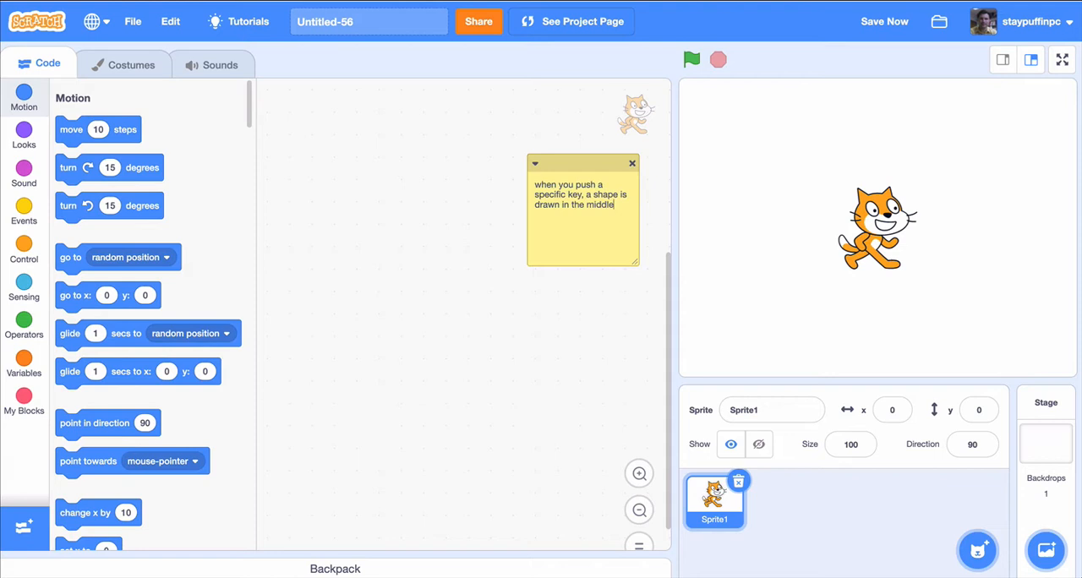
text(of the screen.)
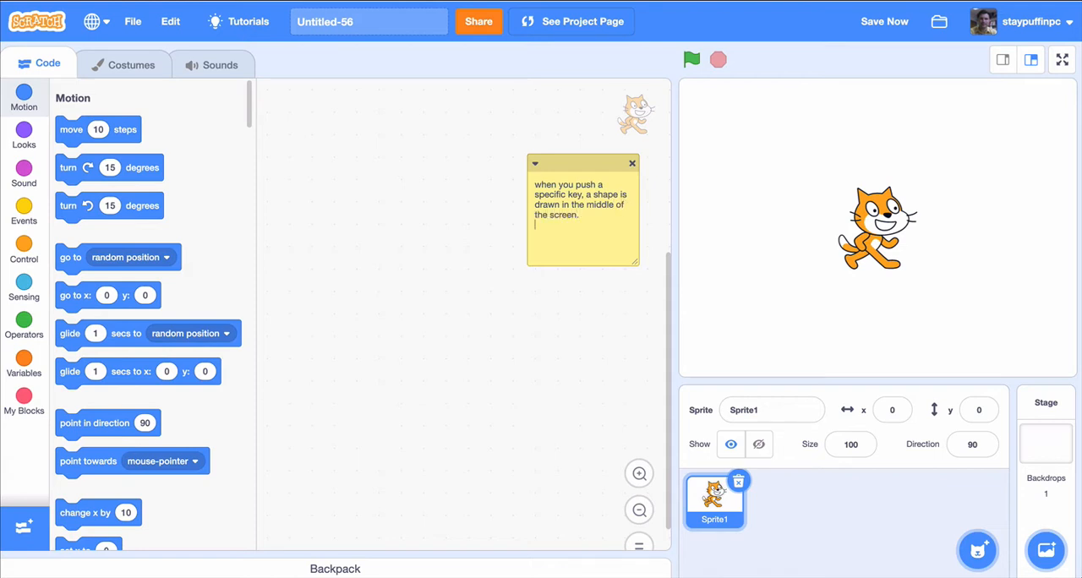
List the key mapping in the comment: s square, t triangle, p pentagon, o octagon
text(s)
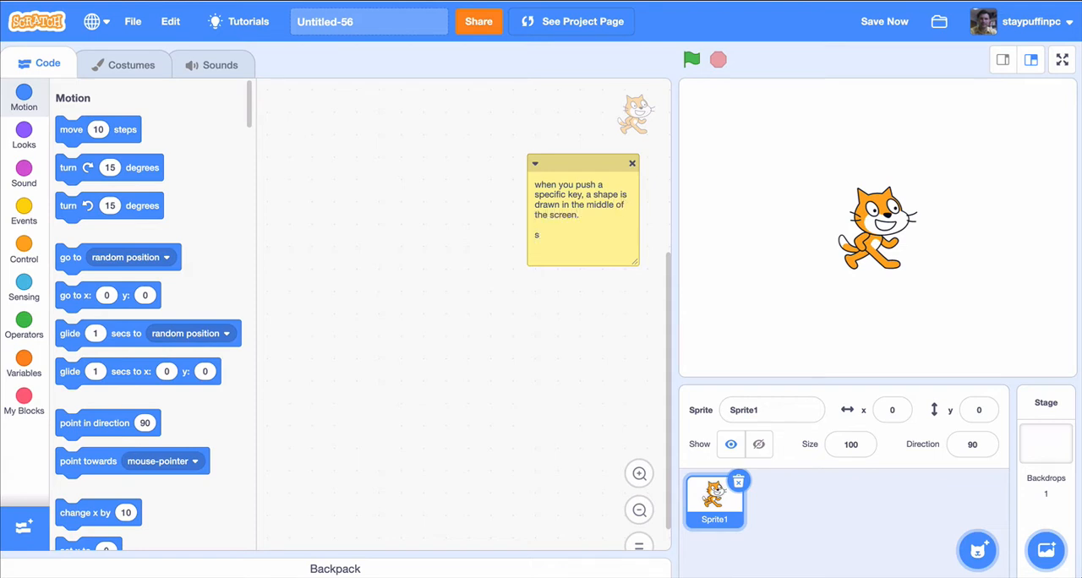
text(quare)
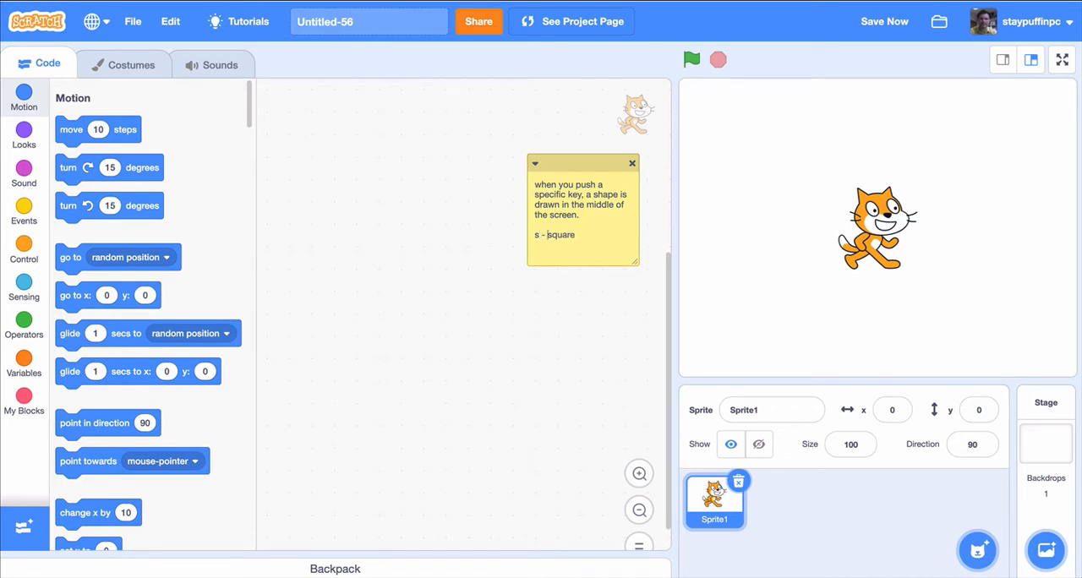
text(- triangle)
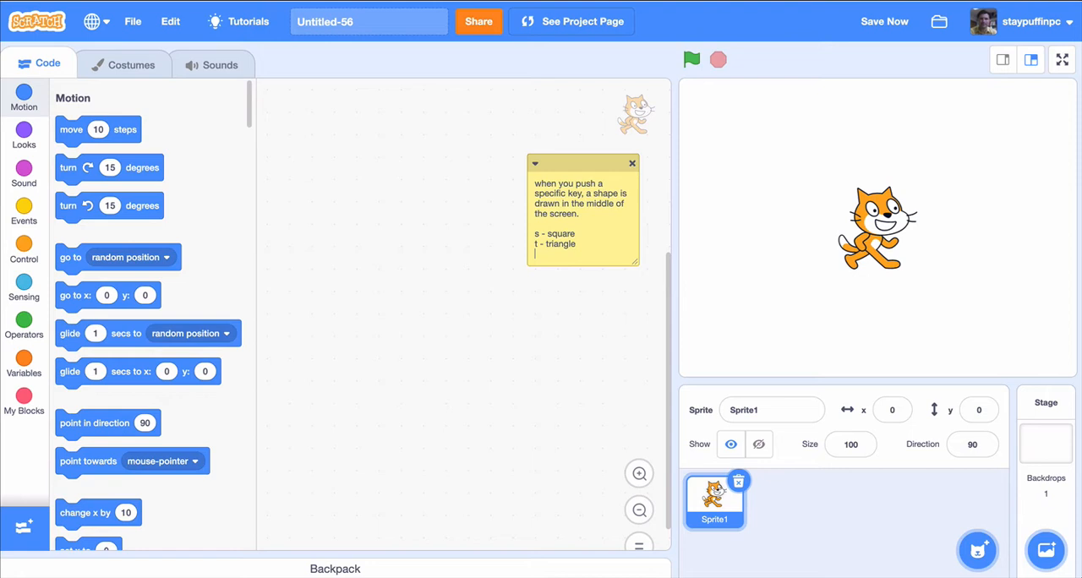
text(p - pent)
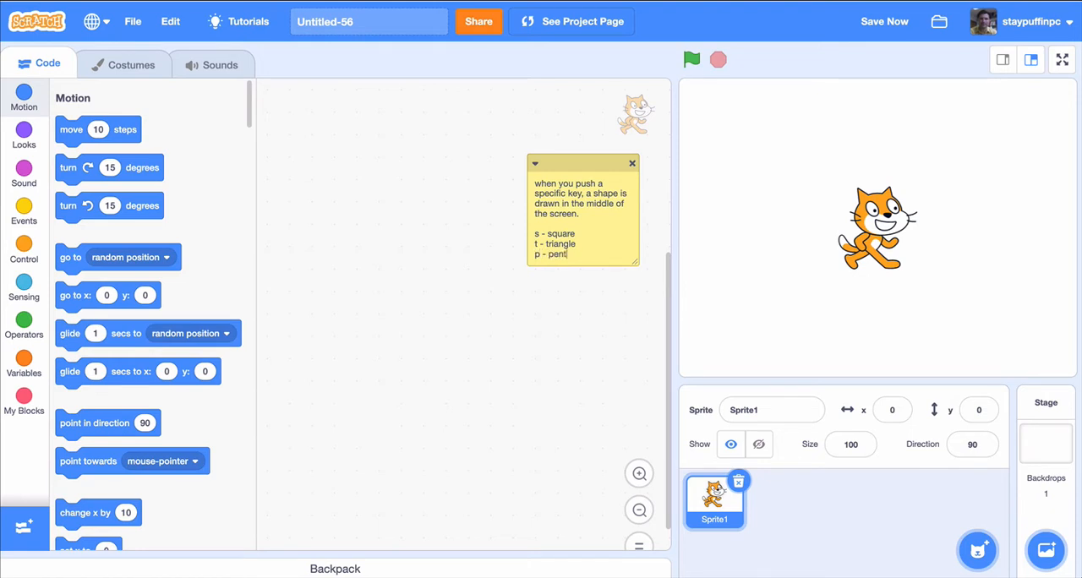
text(agon)
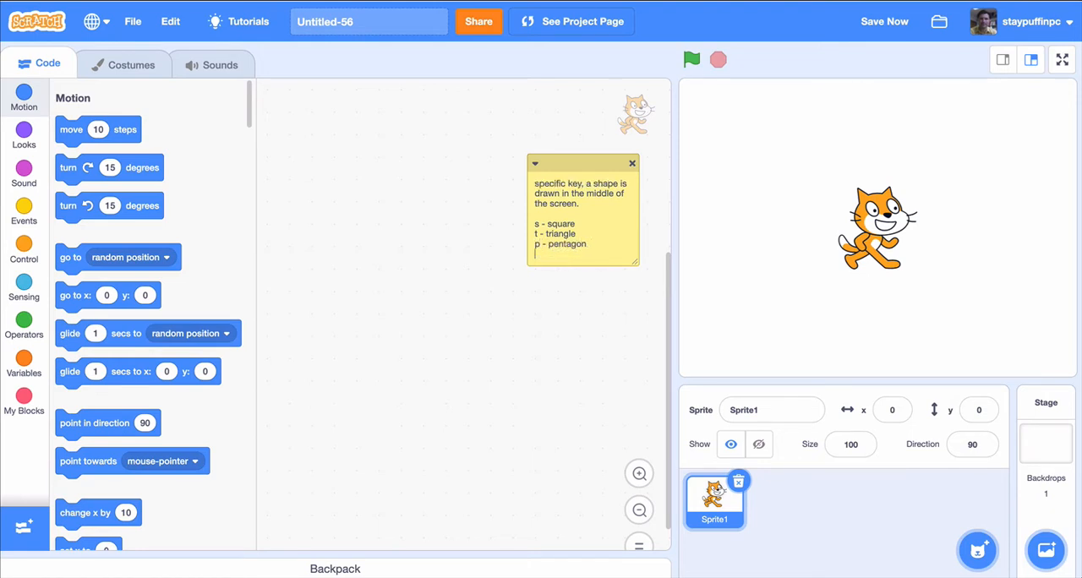
text(o - octagon)
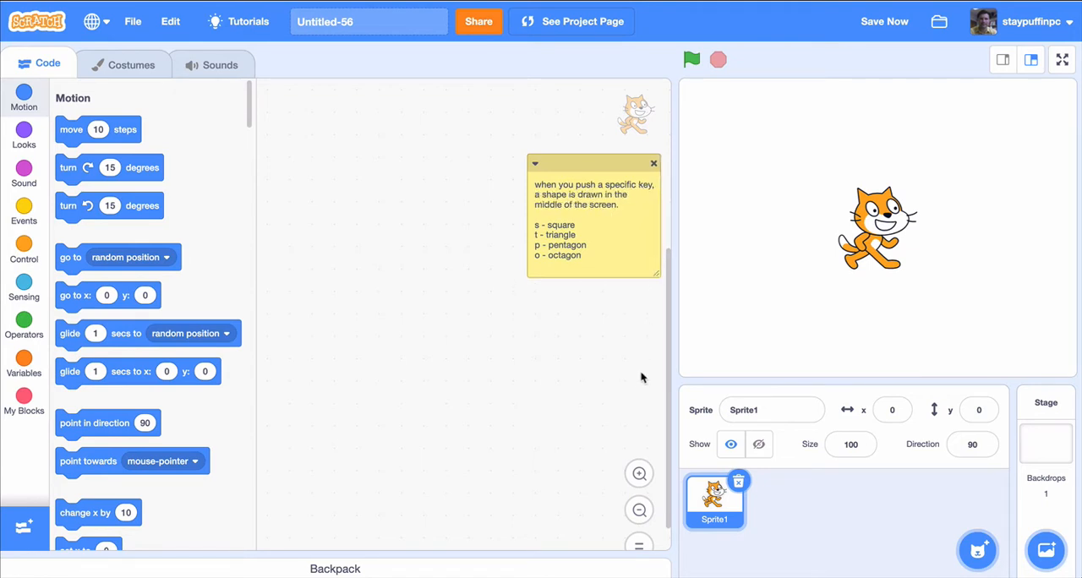
mouse_move(460, 301)
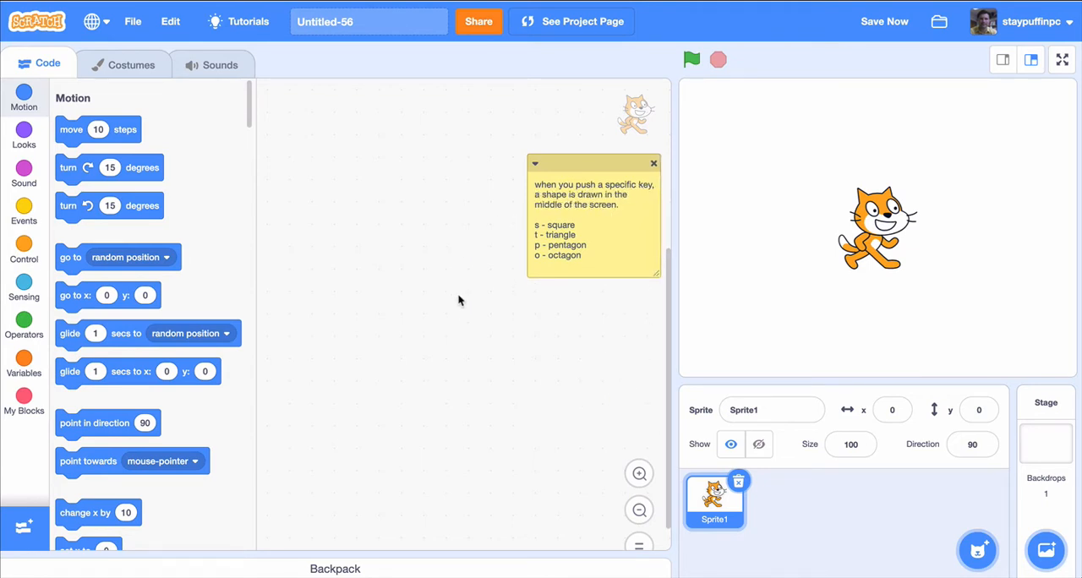
mouse_move(765, 444)
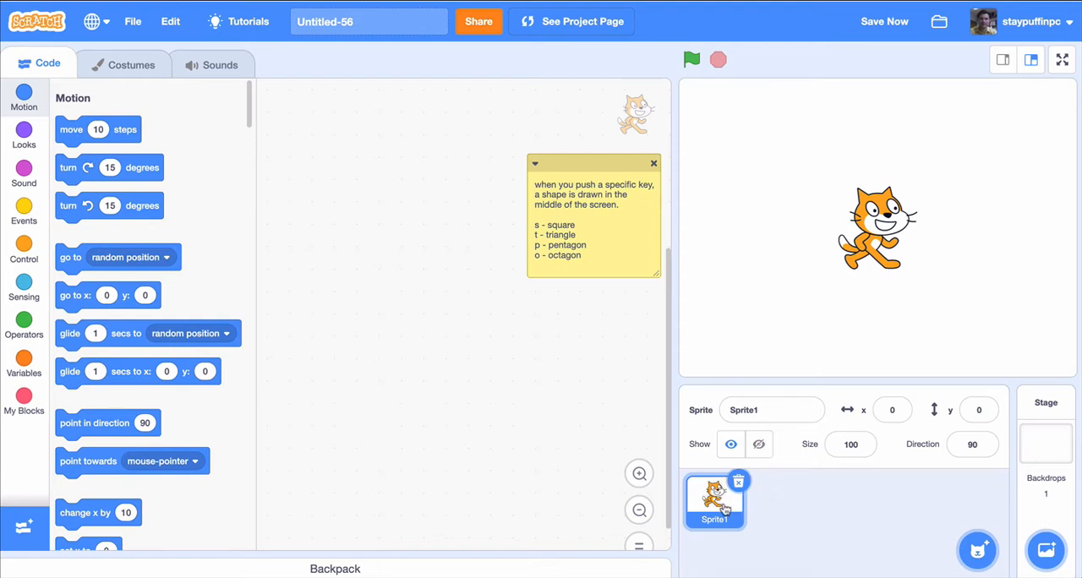
mouse_move(817, 507)
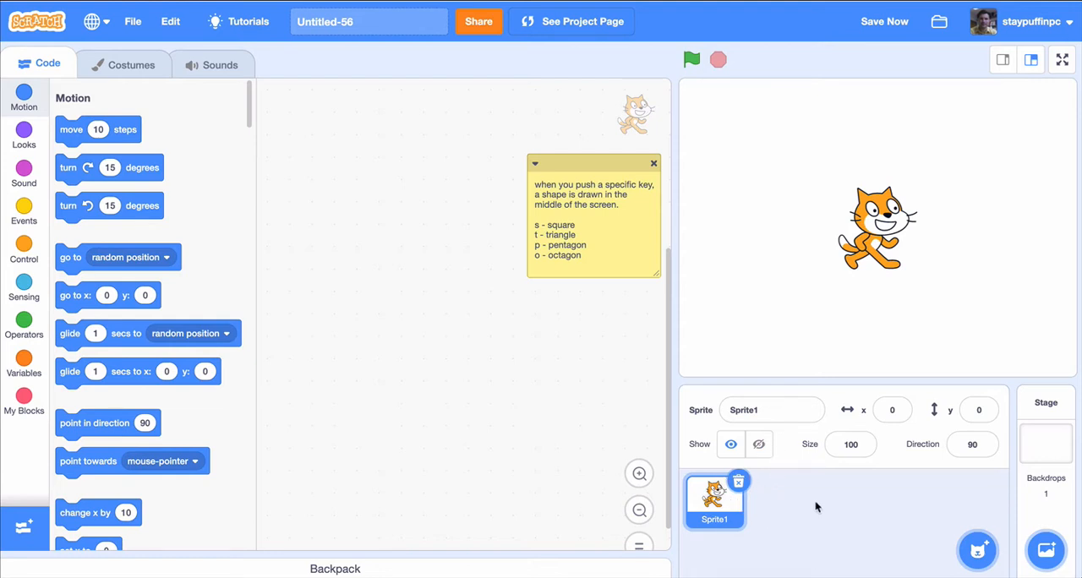
mouse_move(856, 521)
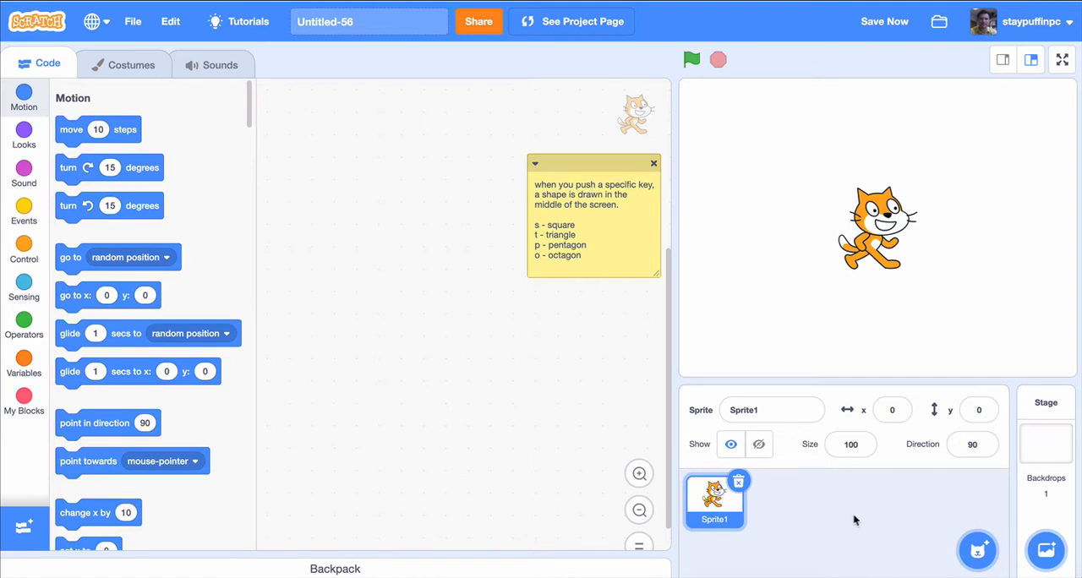
mouse_move(866, 521)
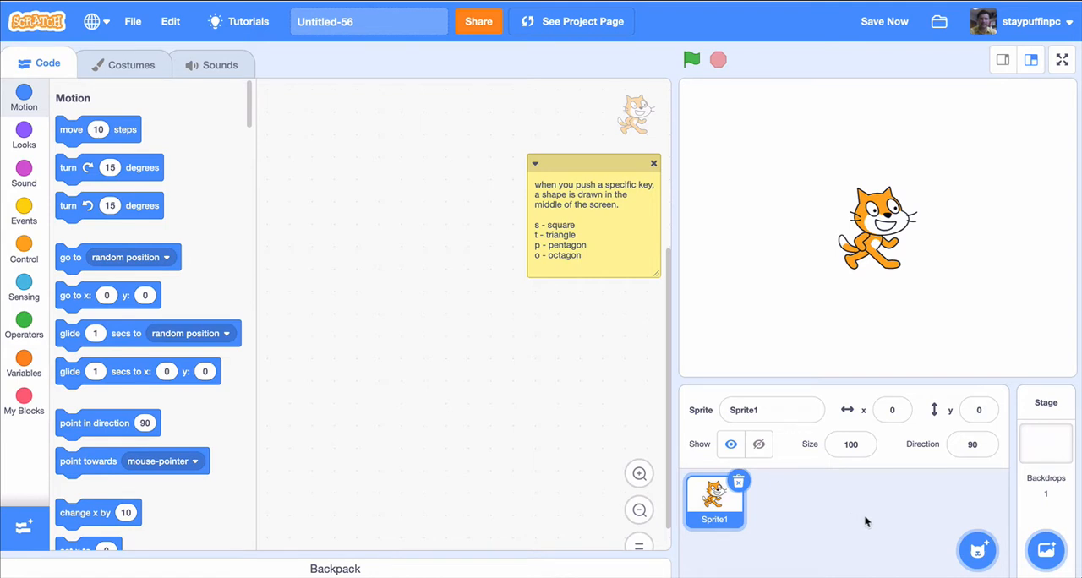
mouse_move(739, 482)
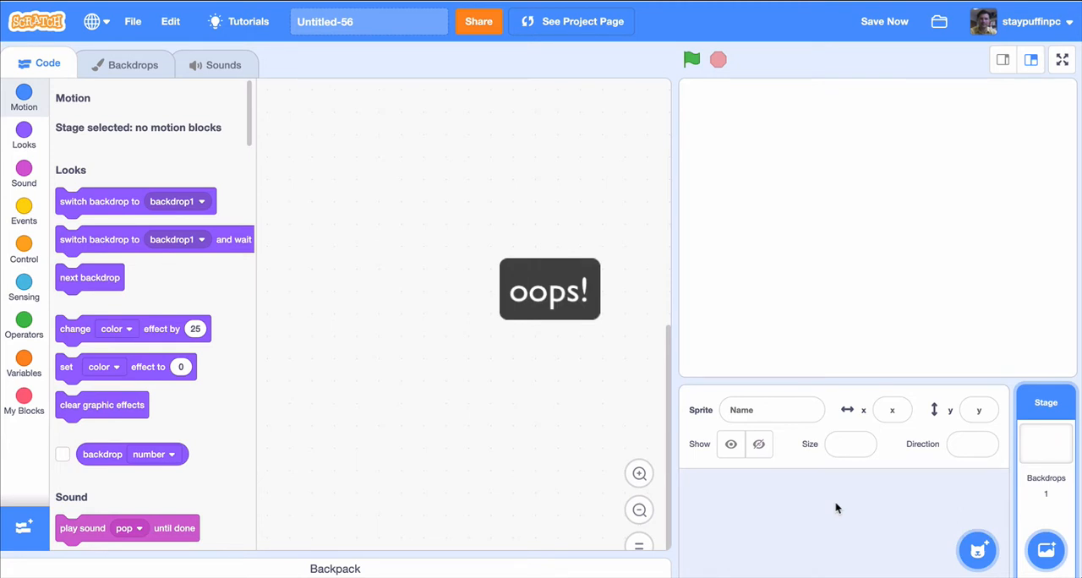
mouse_move(788, 510)
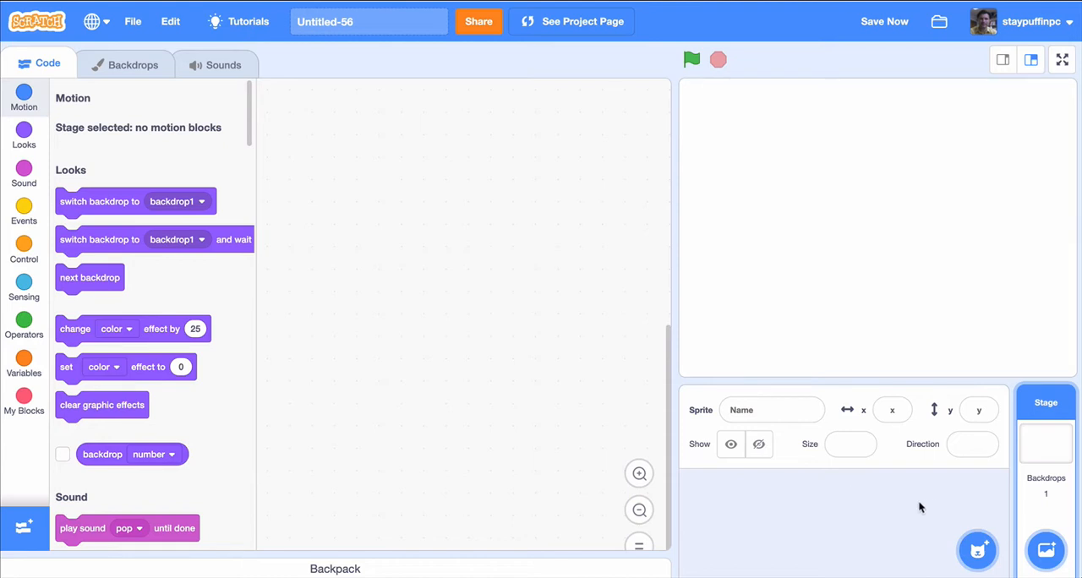
Search the sprite library for 'arrow' and add Arrow1 to the project at size 28
click(977, 552)
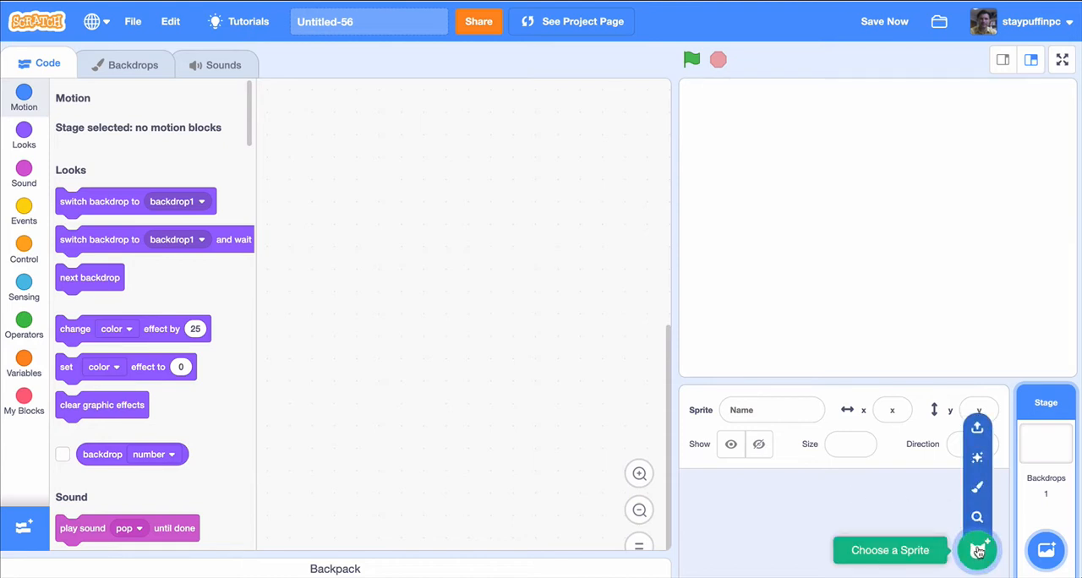
click(978, 551)
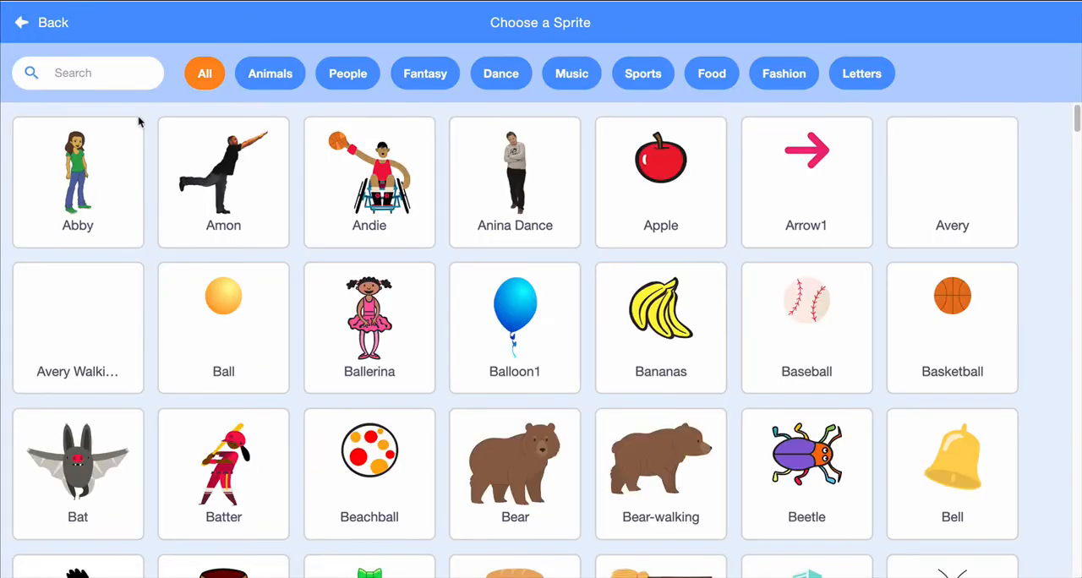
text(arrow)
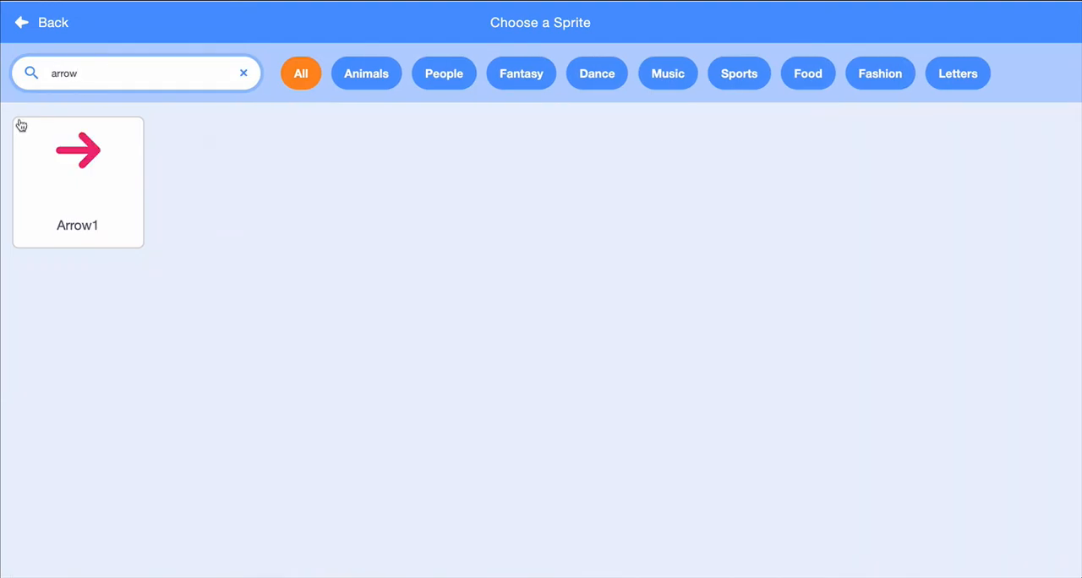
click(78, 183)
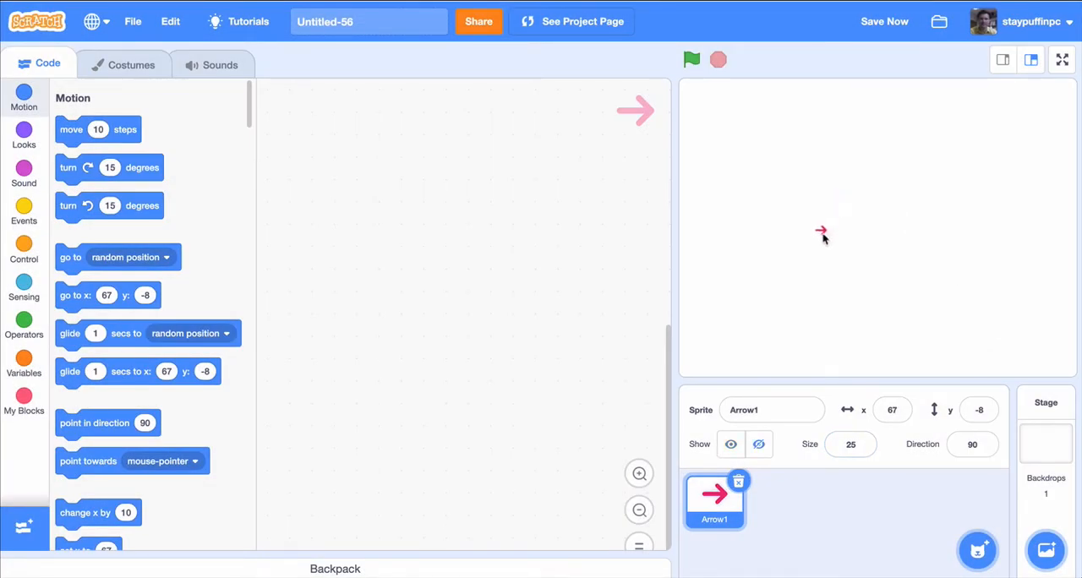
Nudge the arrow slightly left on the stage and switch to the Events blocks
drag(822, 233, 819, 235)
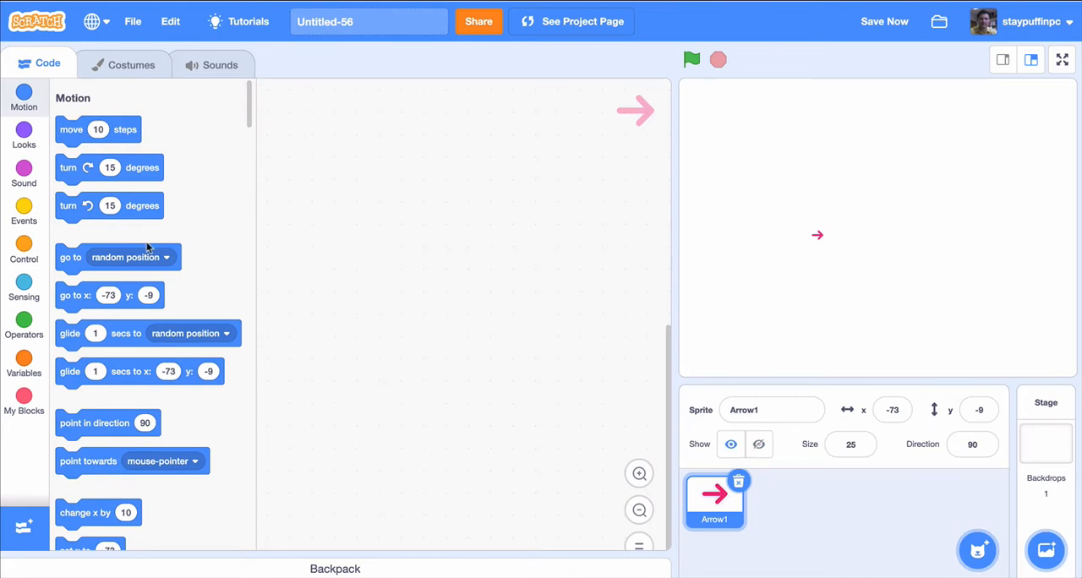
mouse_move(23, 220)
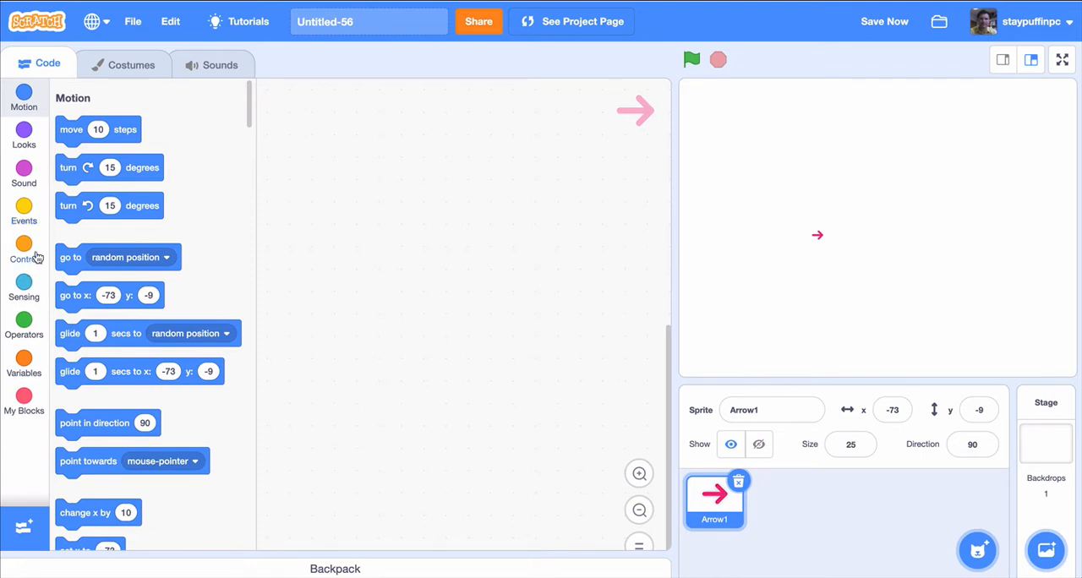
mouse_move(105, 225)
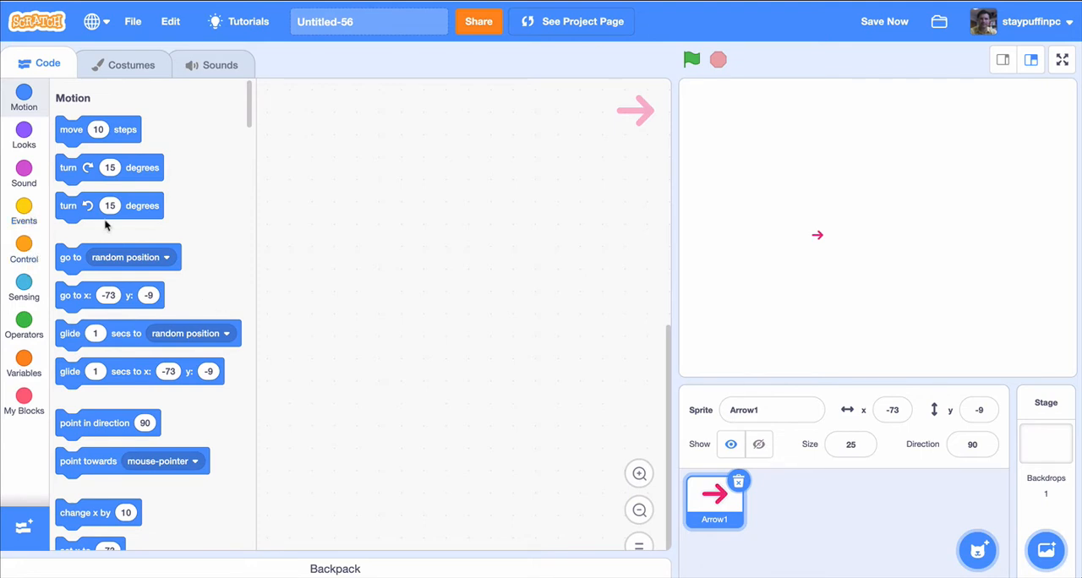
click(23, 212)
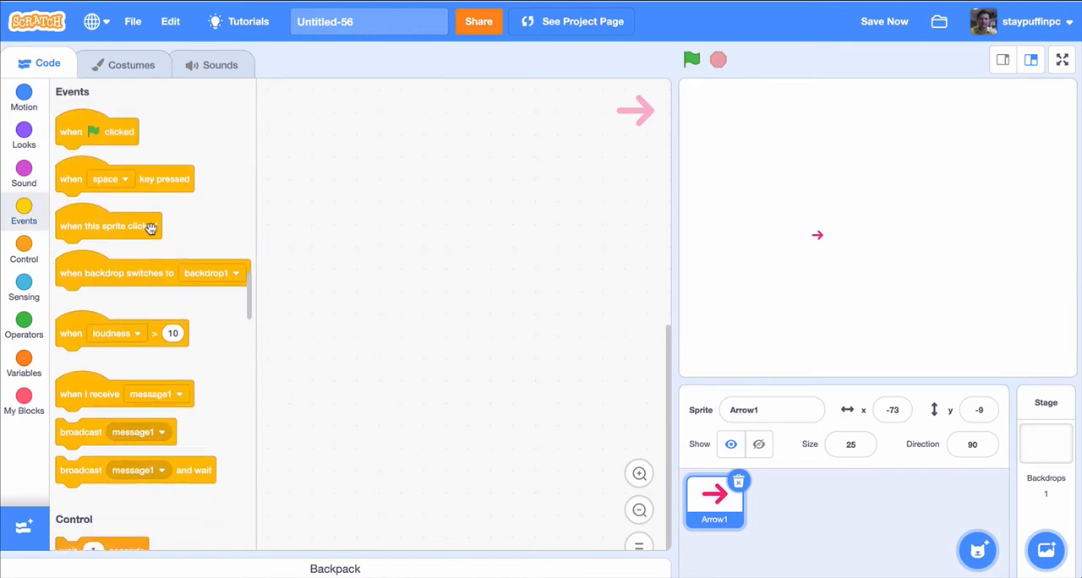
Place a 'when key pressed' hat block in Arrow1's code and set its key to s
drag(98, 179, 398, 164)
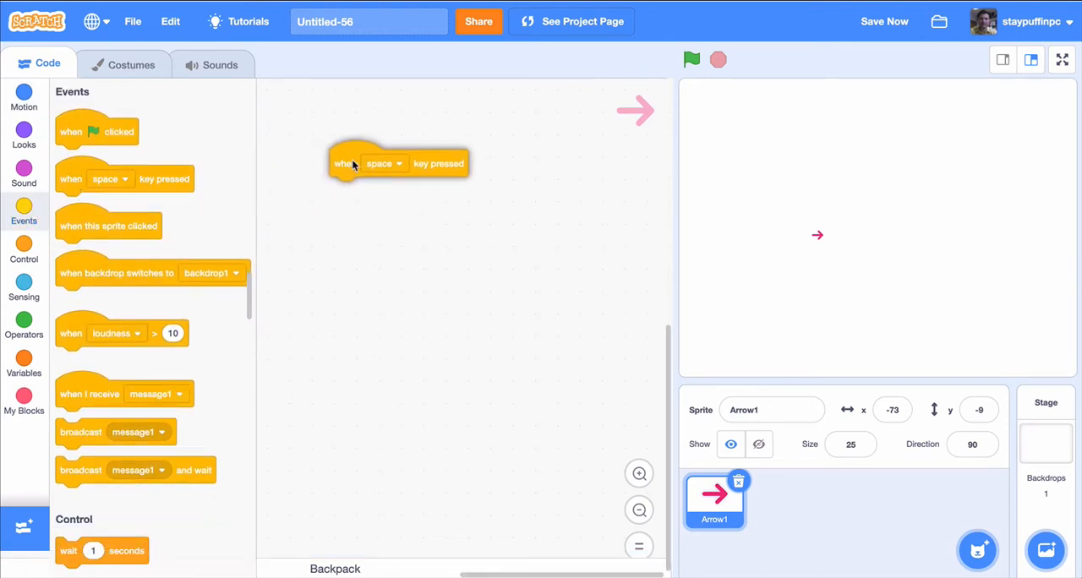
drag(398, 164, 356, 135)
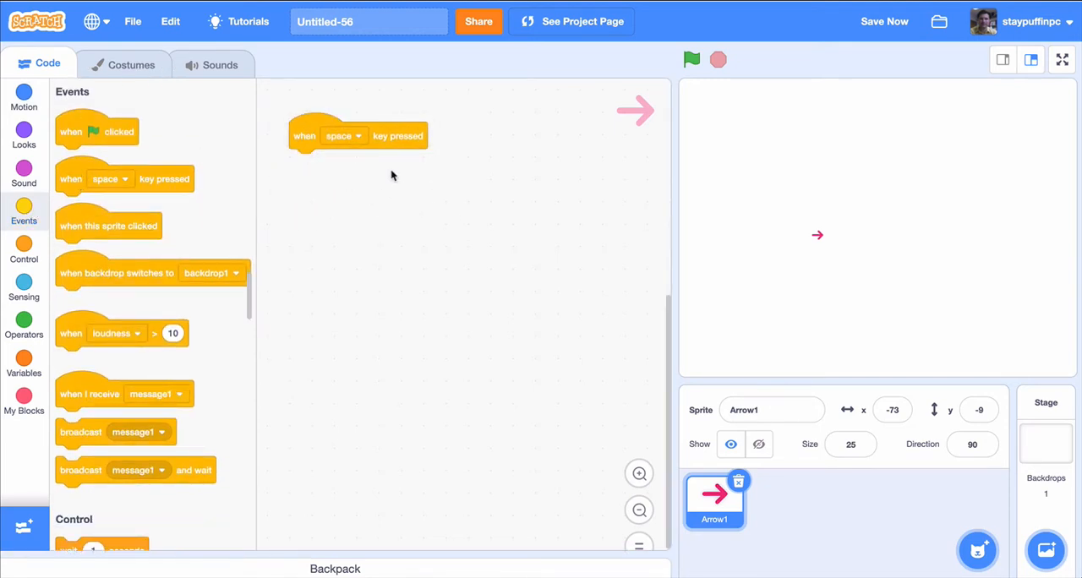
mouse_move(359, 136)
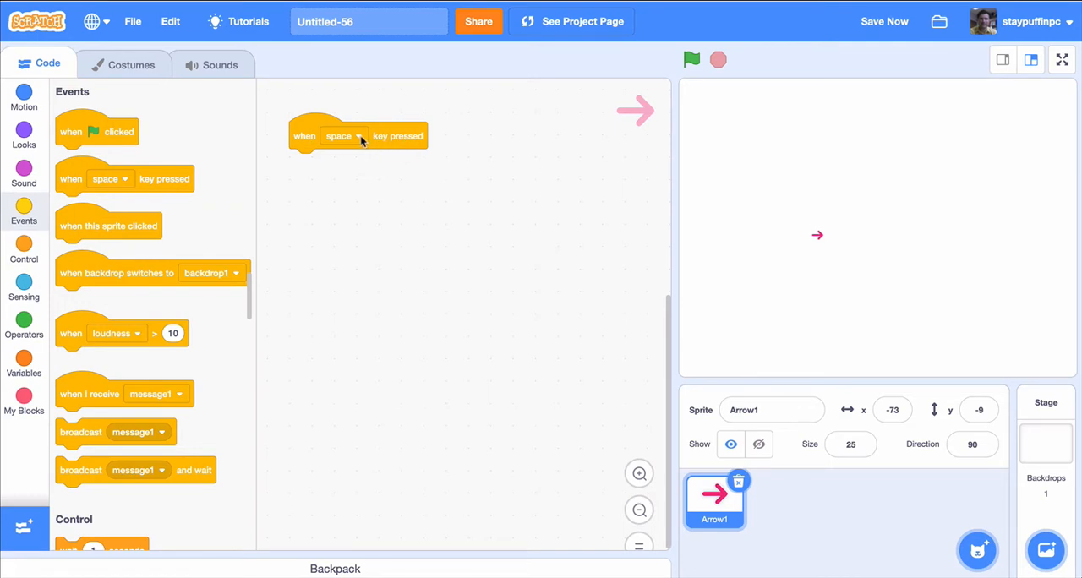
click(345, 135)
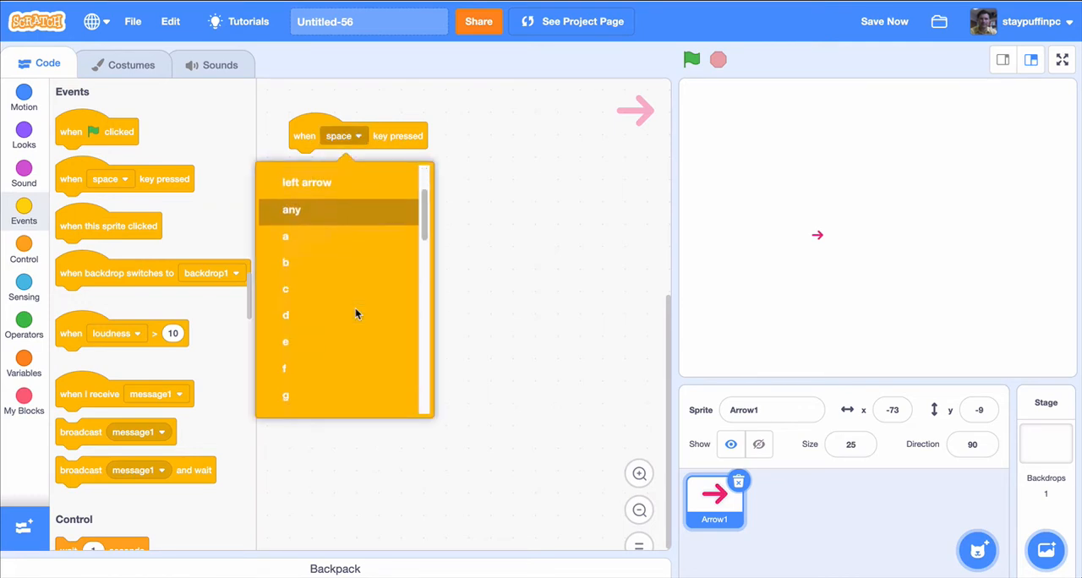
scroll(down, 3)
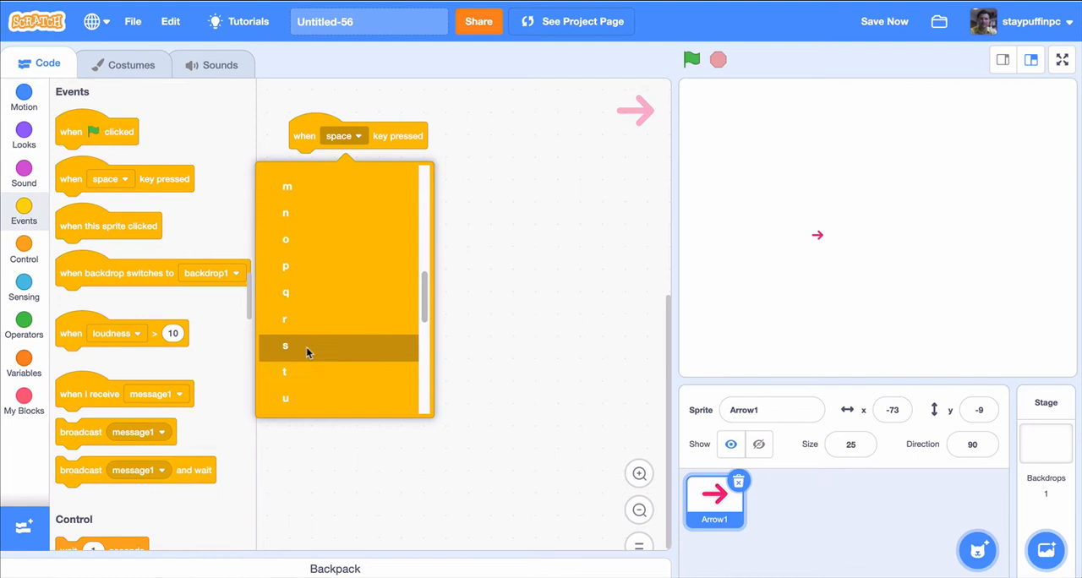
click(284, 345)
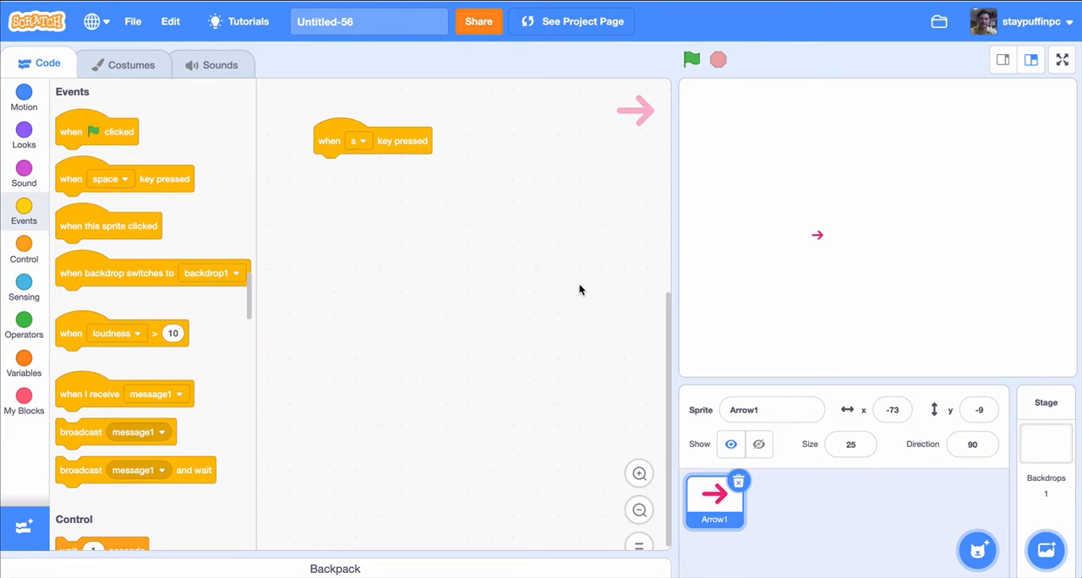
mouse_move(129, 208)
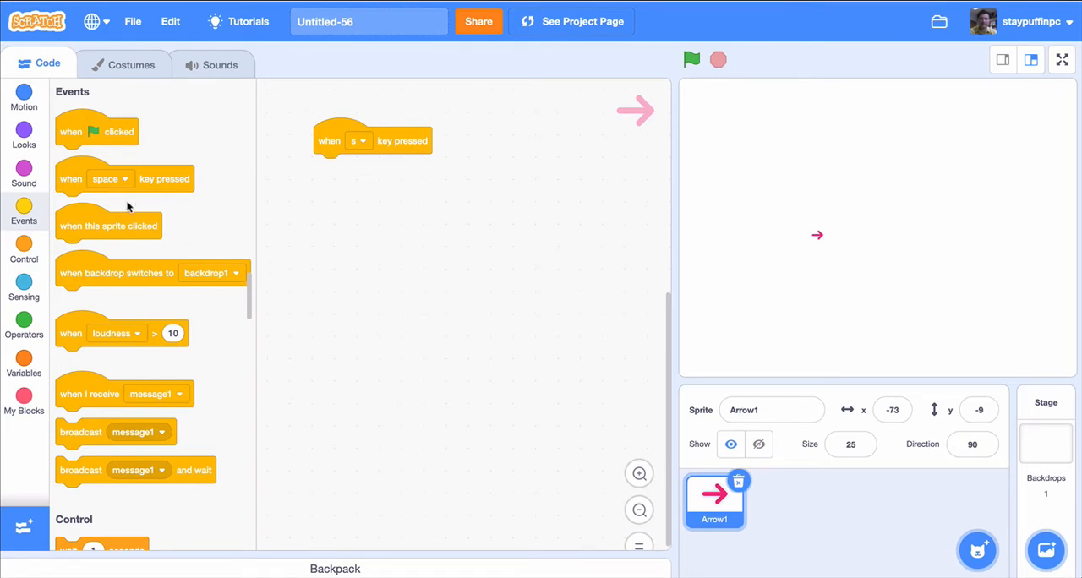
Attach a Motion 'go to x: 0 y: 0' block under the s-key trigger
click(24, 94)
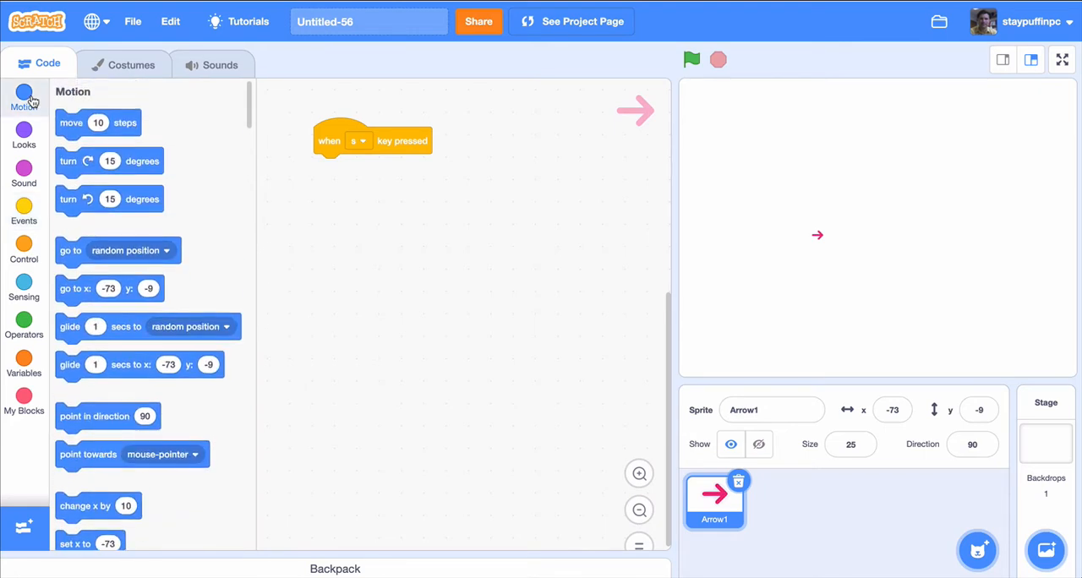
mouse_move(139, 366)
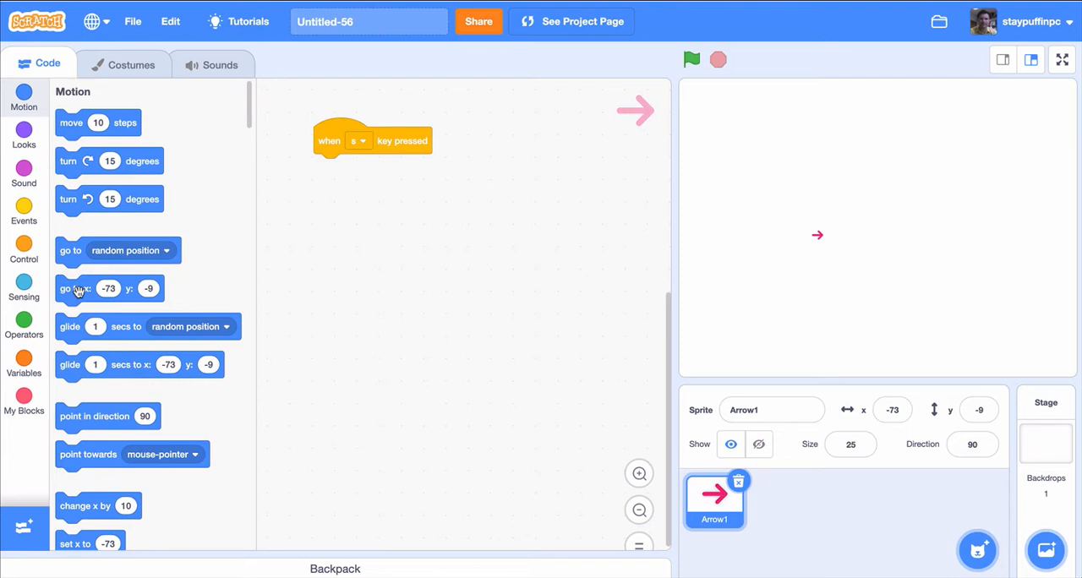
drag(110, 288, 249, 254)
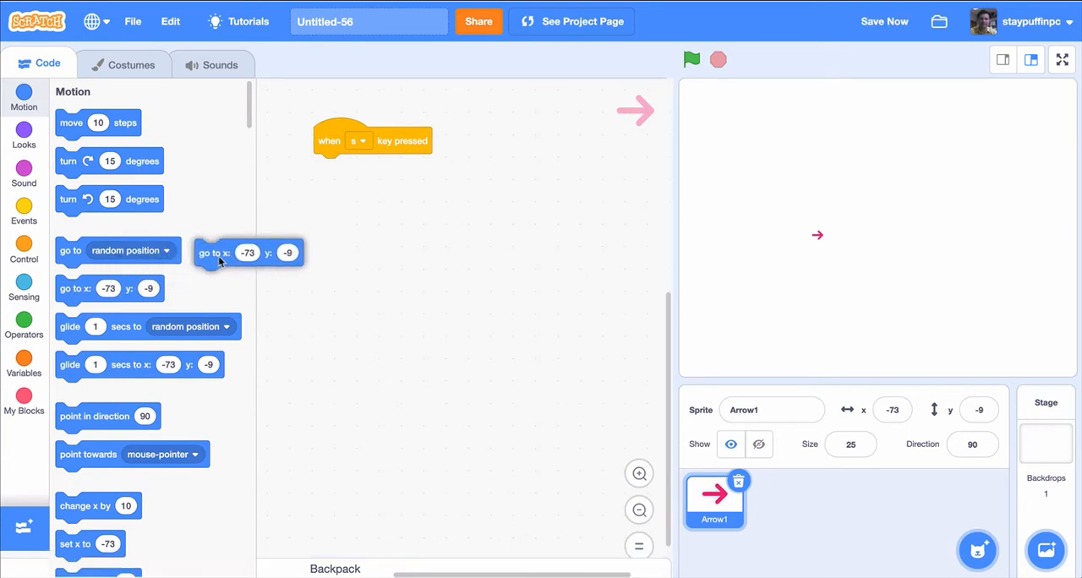
drag(216, 253, 335, 197)
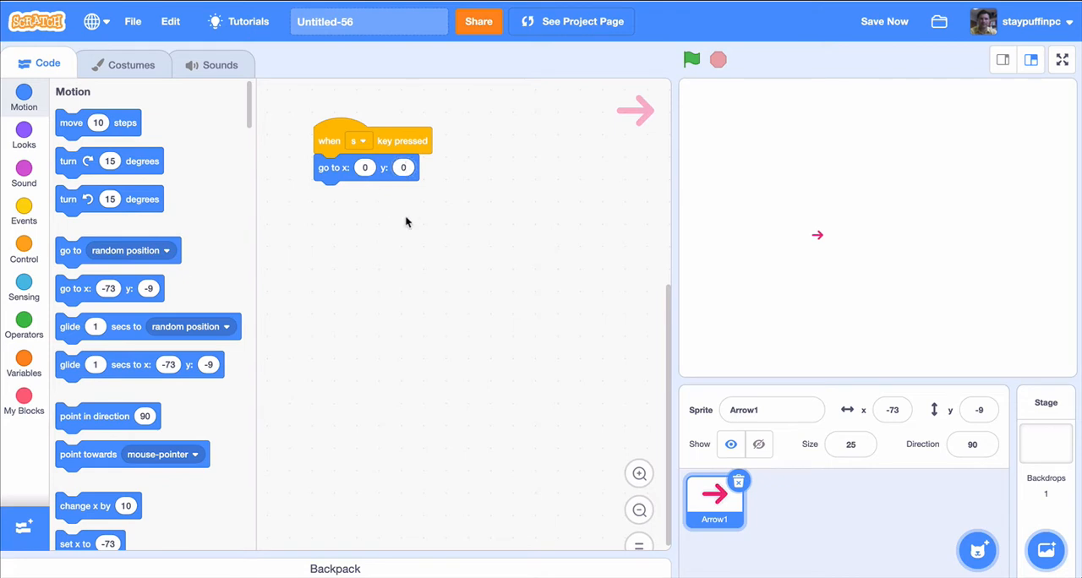
mouse_move(507, 216)
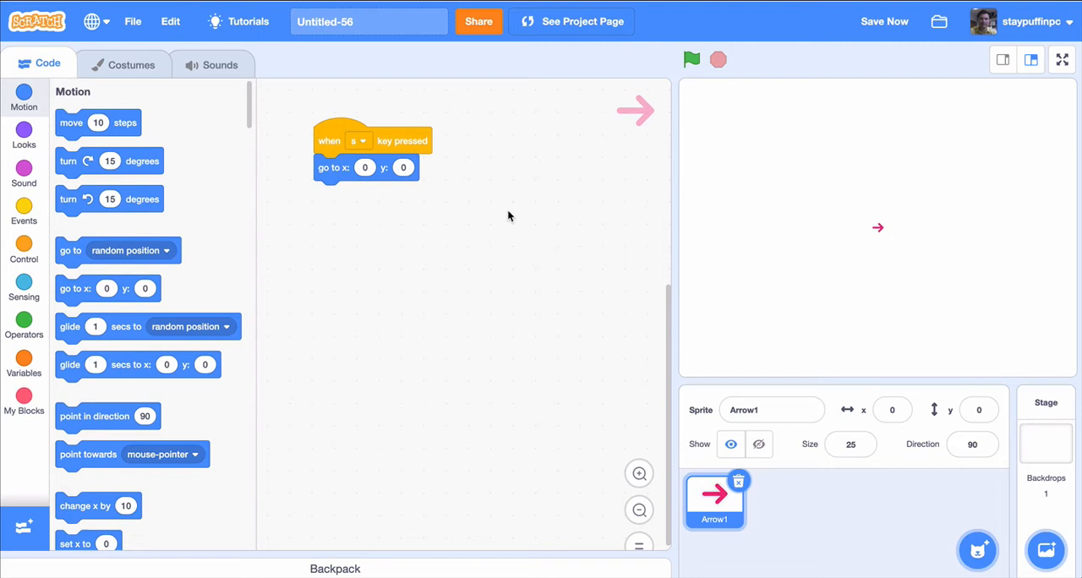
mouse_move(856, 307)
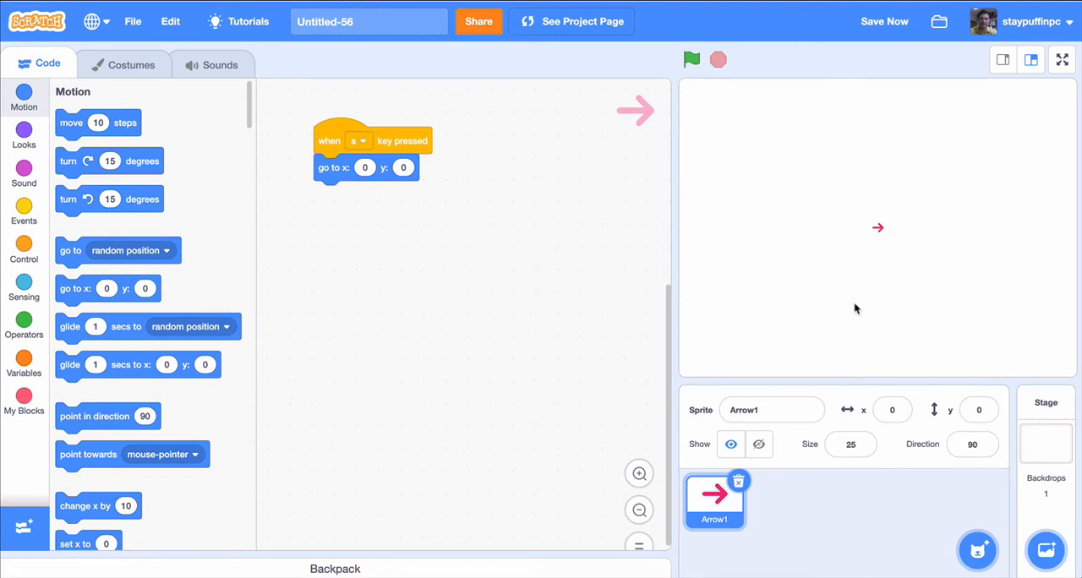
mouse_move(860, 233)
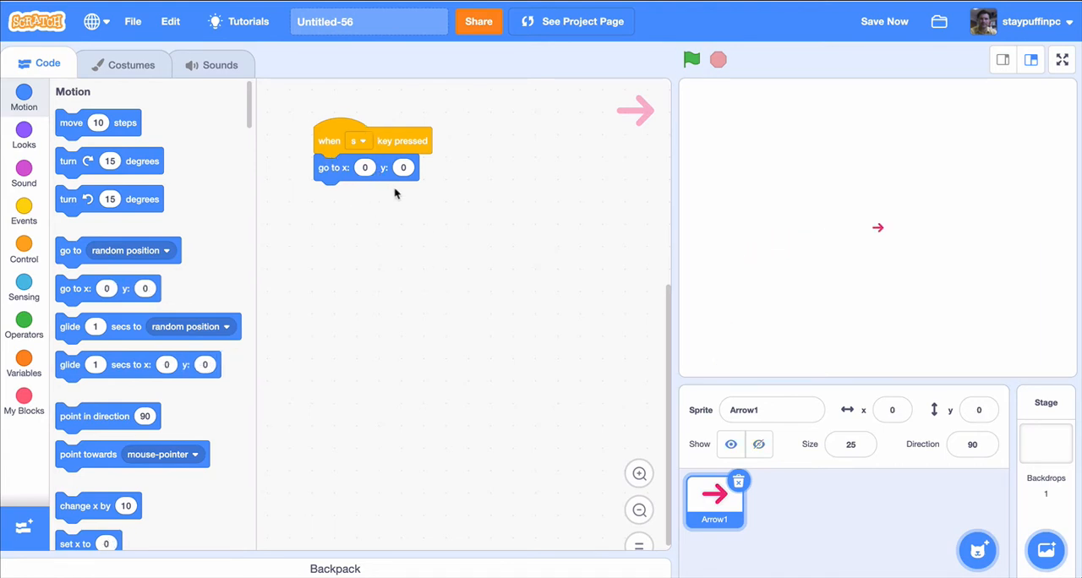
mouse_move(364, 254)
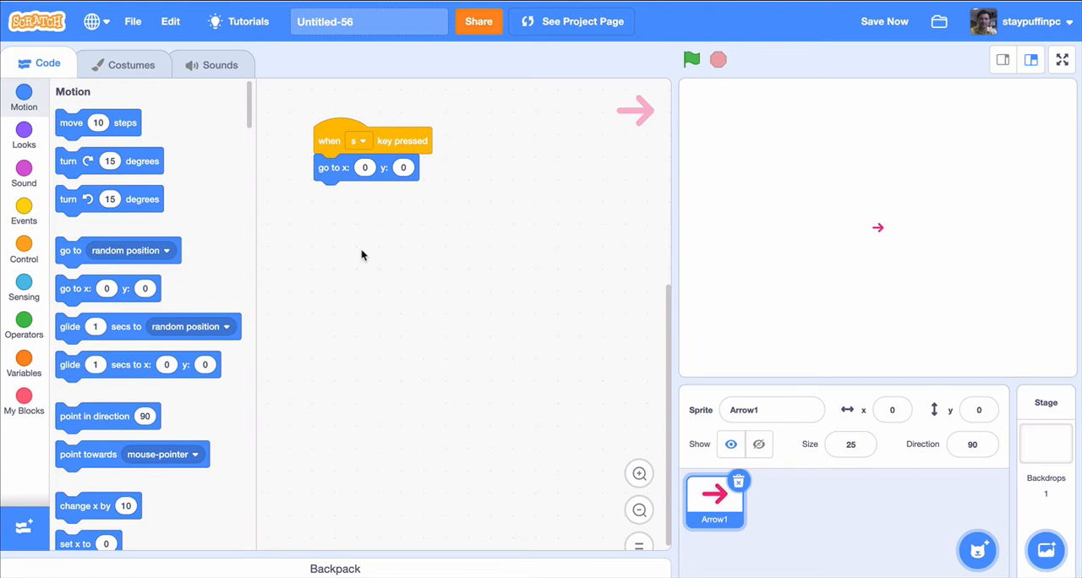
mouse_move(98, 443)
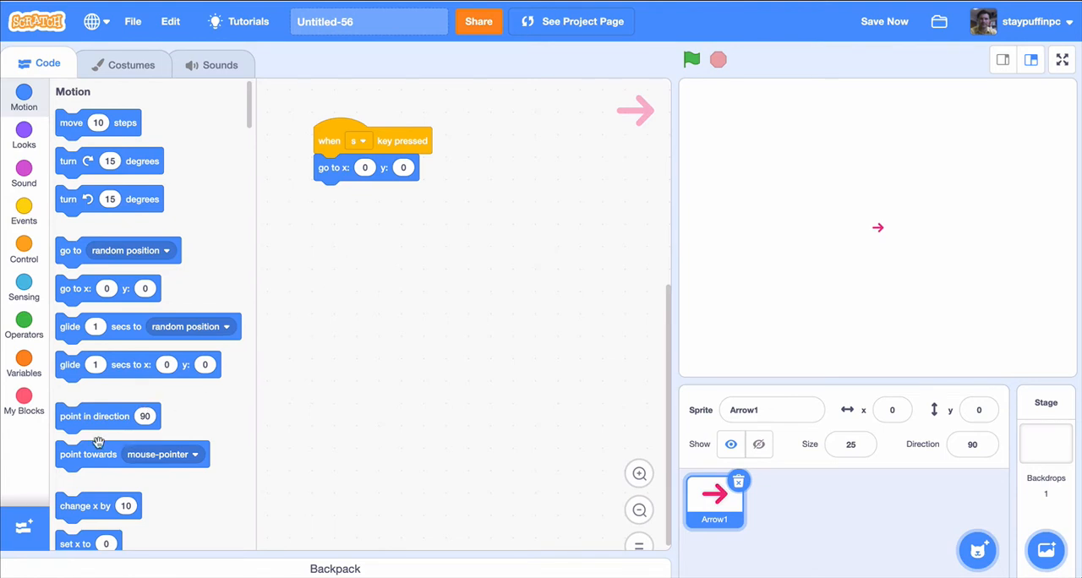
mouse_move(42, 186)
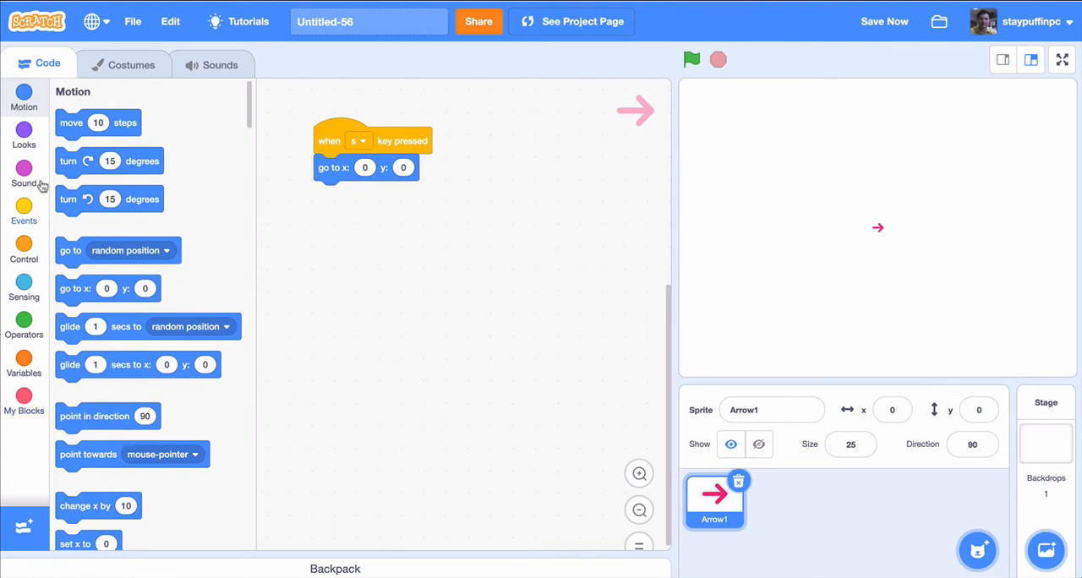
mouse_move(27, 253)
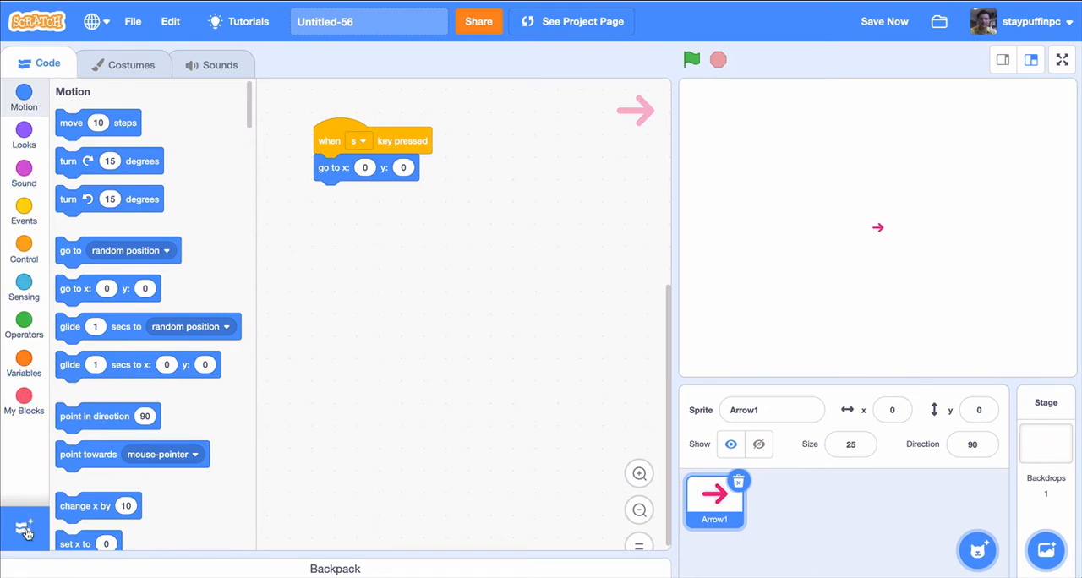
mouse_move(23, 531)
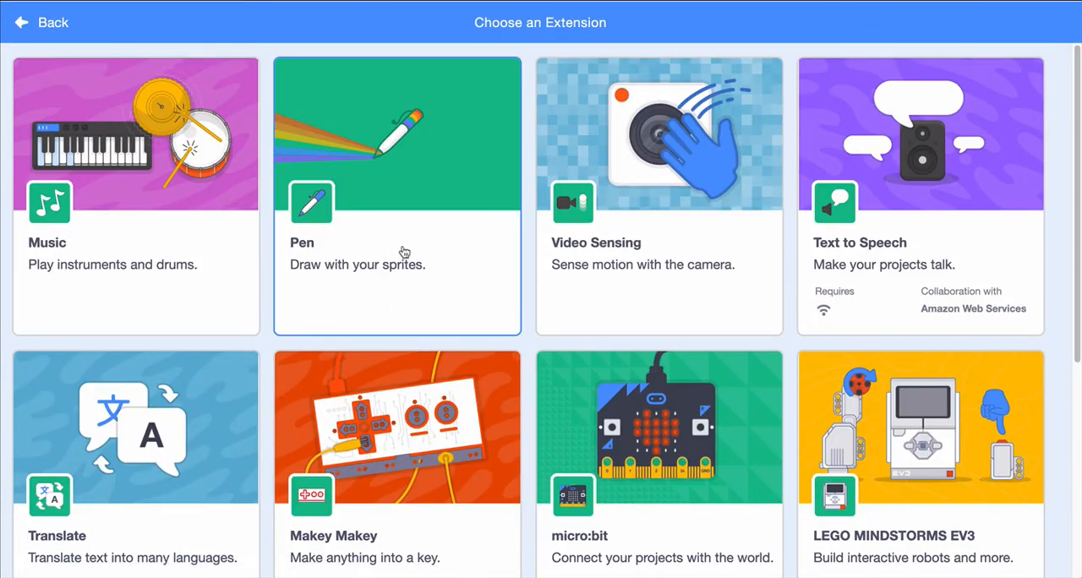
mouse_move(443, 269)
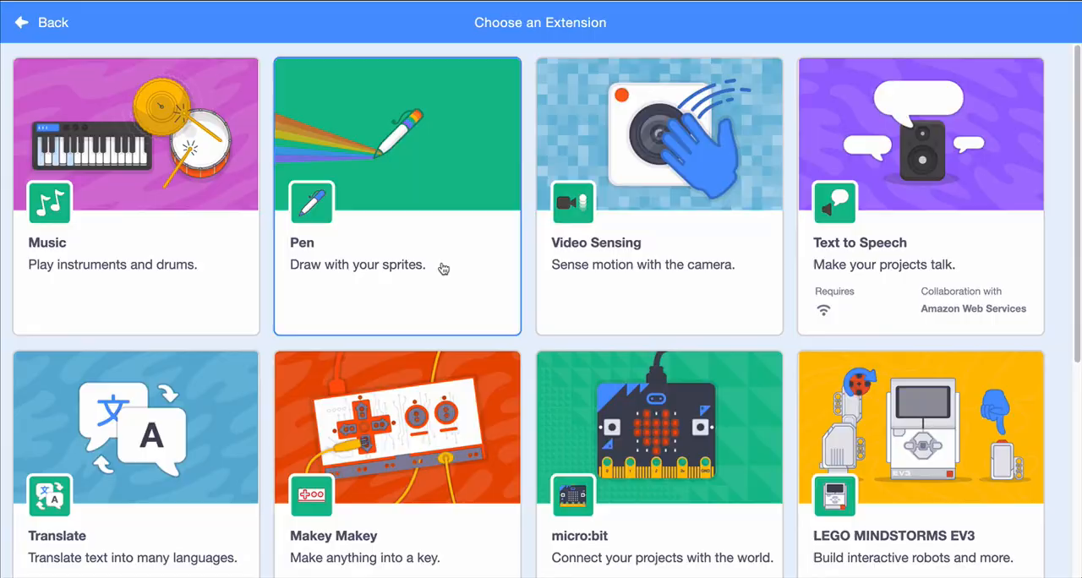
Add the Pen extension and put 'erase all' under the go-to block
click(396, 196)
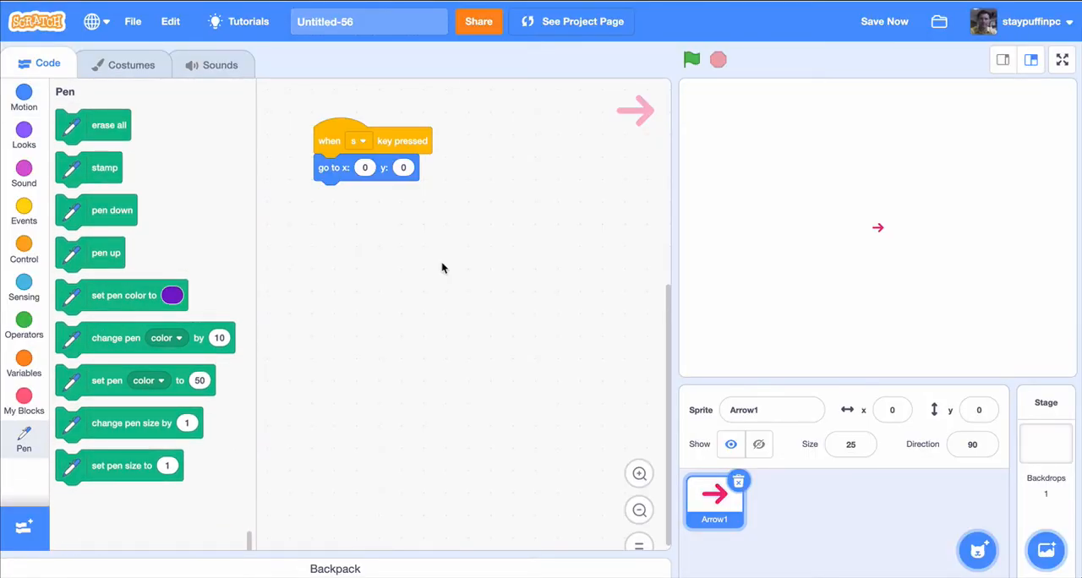
mouse_move(356, 240)
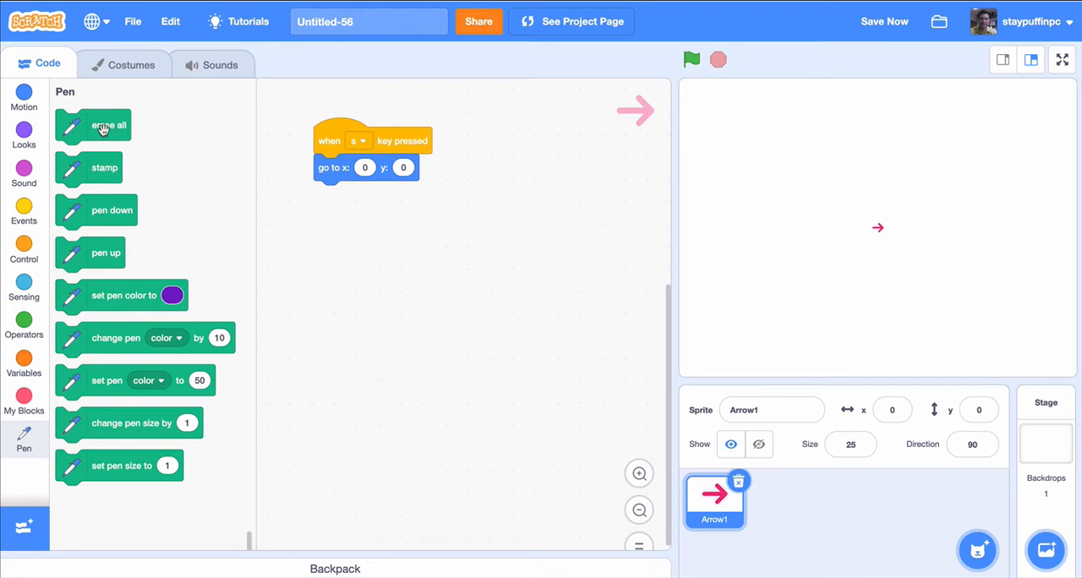
drag(93, 125, 353, 205)
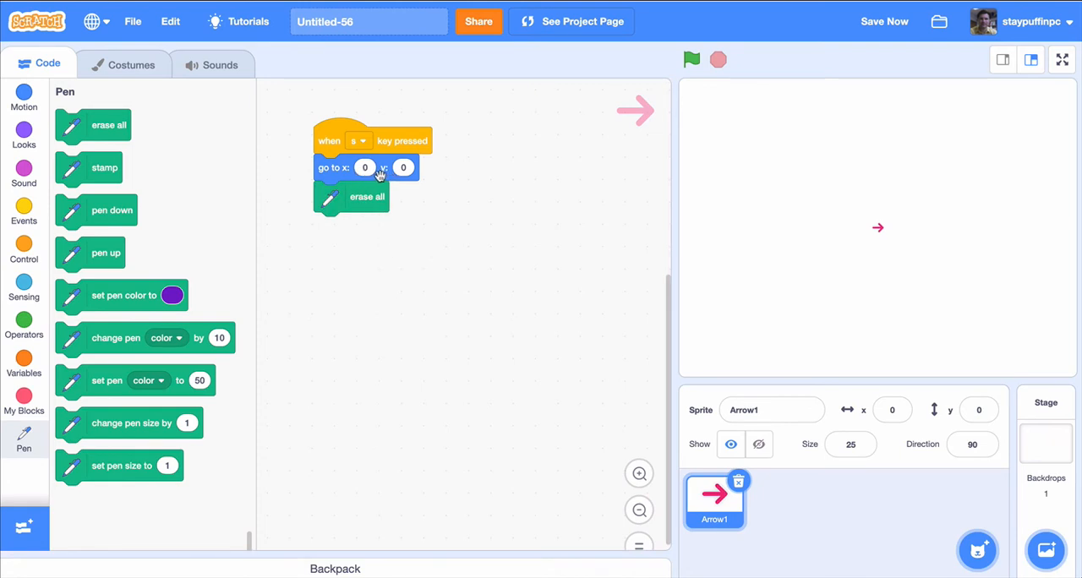
mouse_move(354, 245)
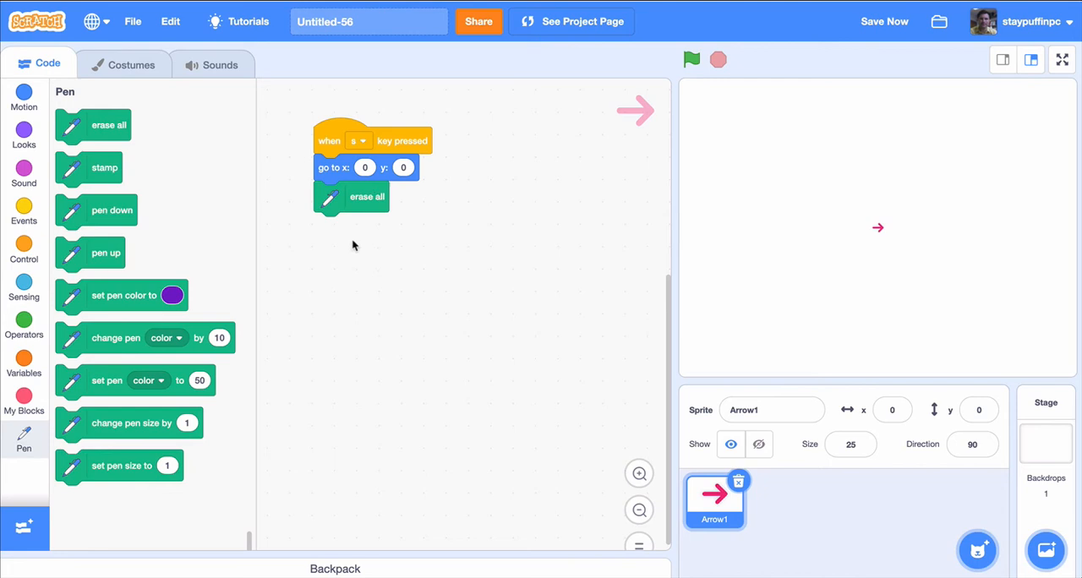
mouse_move(359, 247)
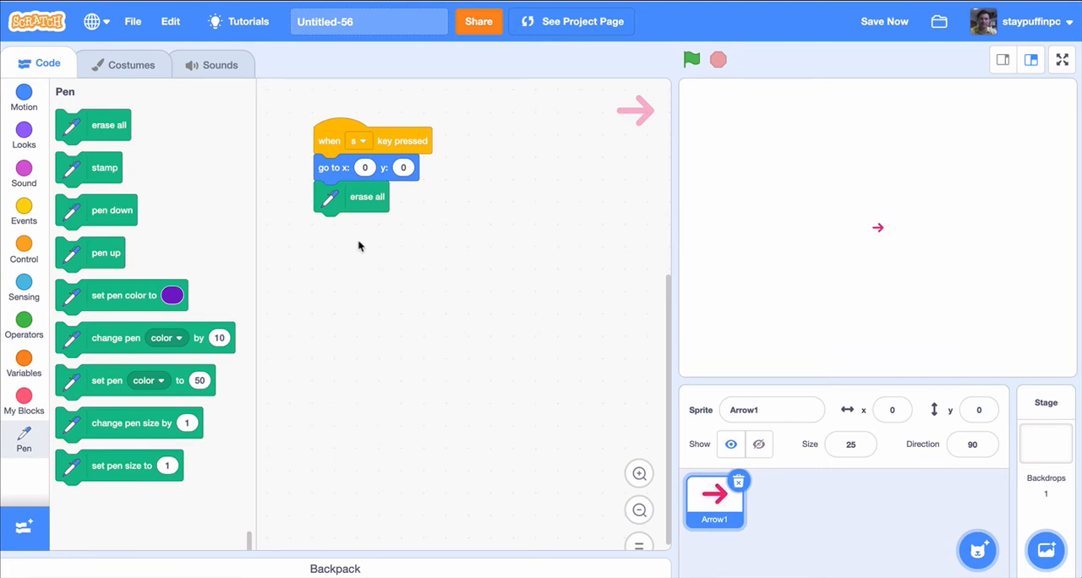
mouse_move(247, 276)
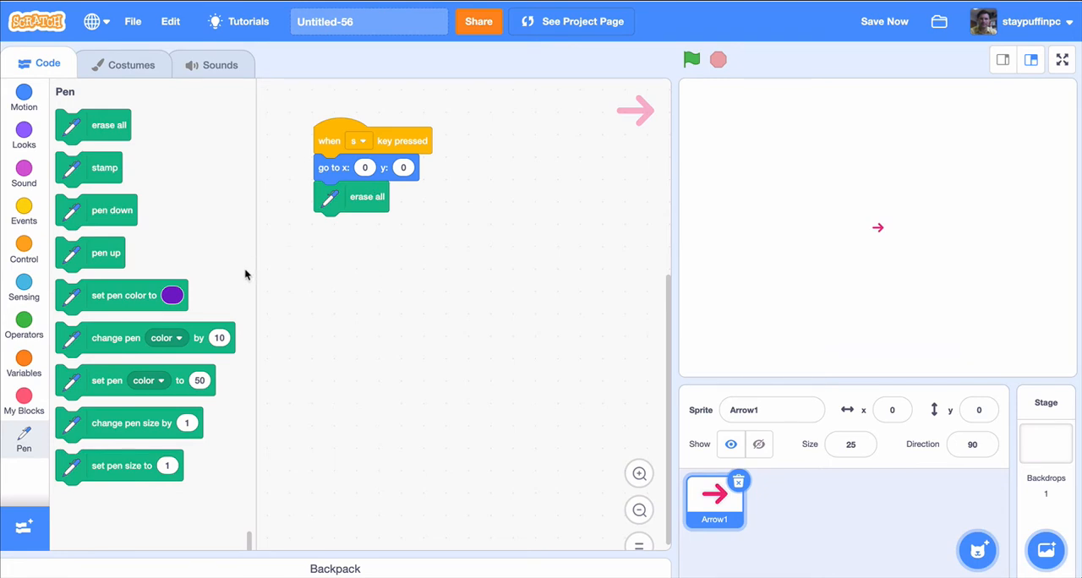
mouse_move(52, 252)
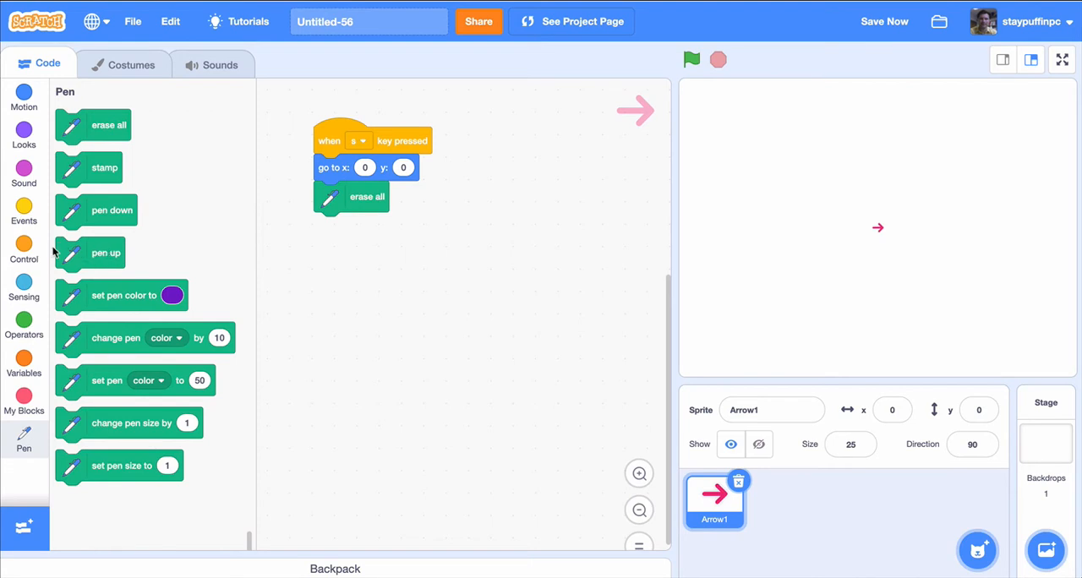
mouse_move(23, 250)
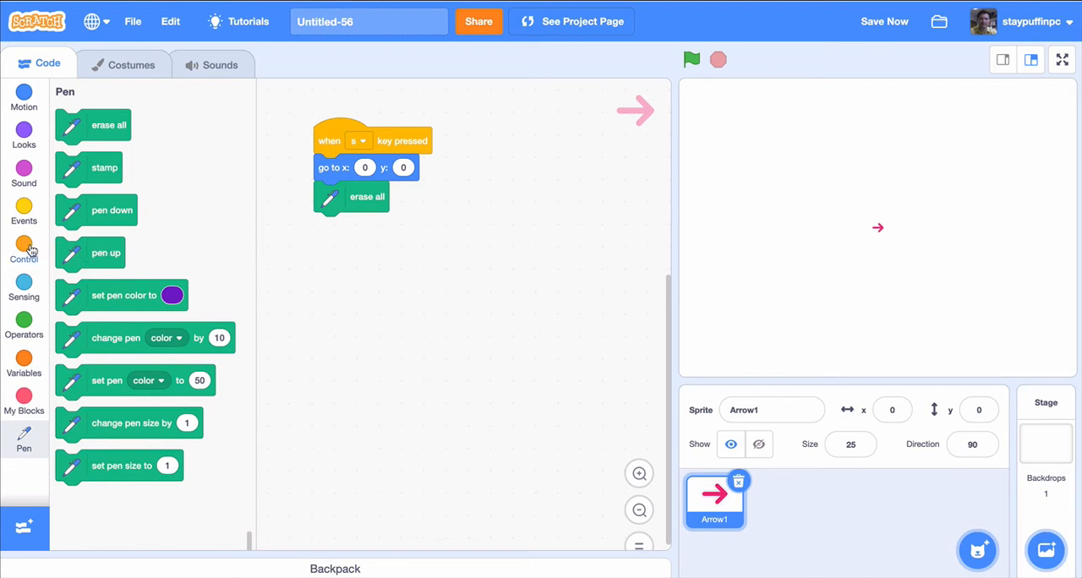
Add a repeat-4 loop below erase-all with 'move 100 steps' inside it
click(24, 245)
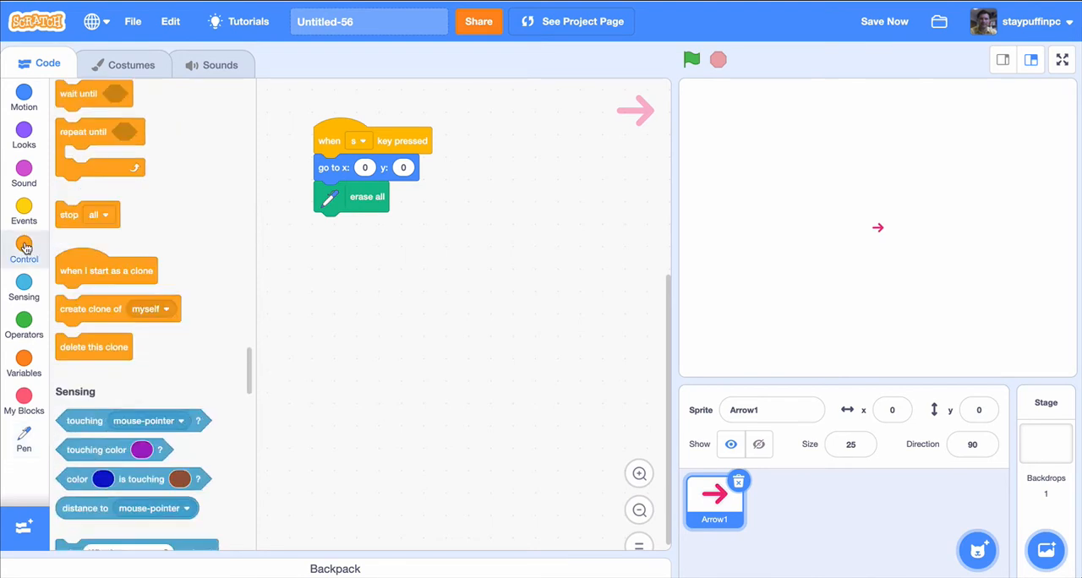
click(23, 250)
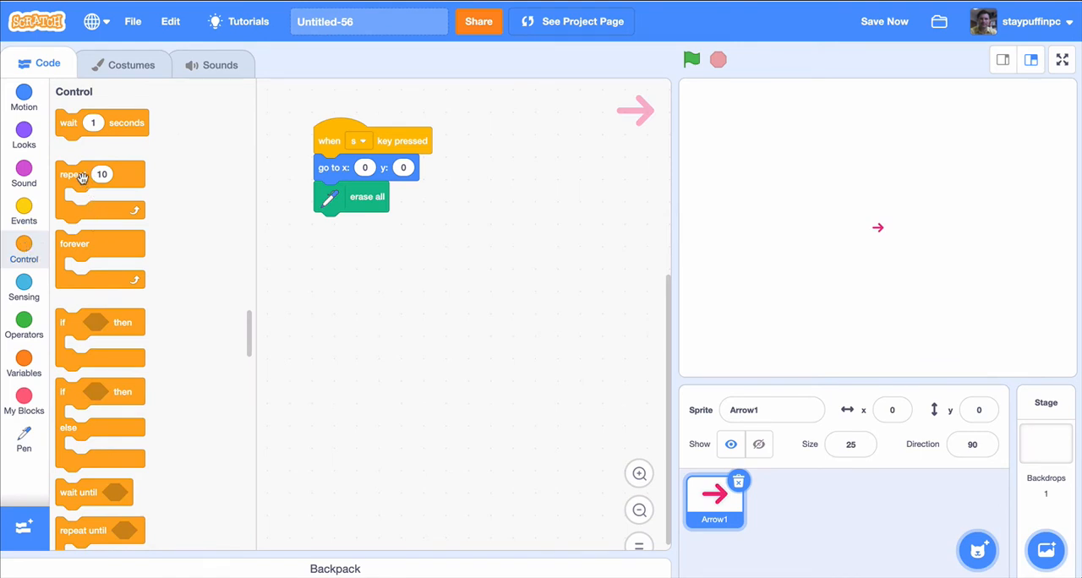
drag(83, 174, 347, 237)
text(4)
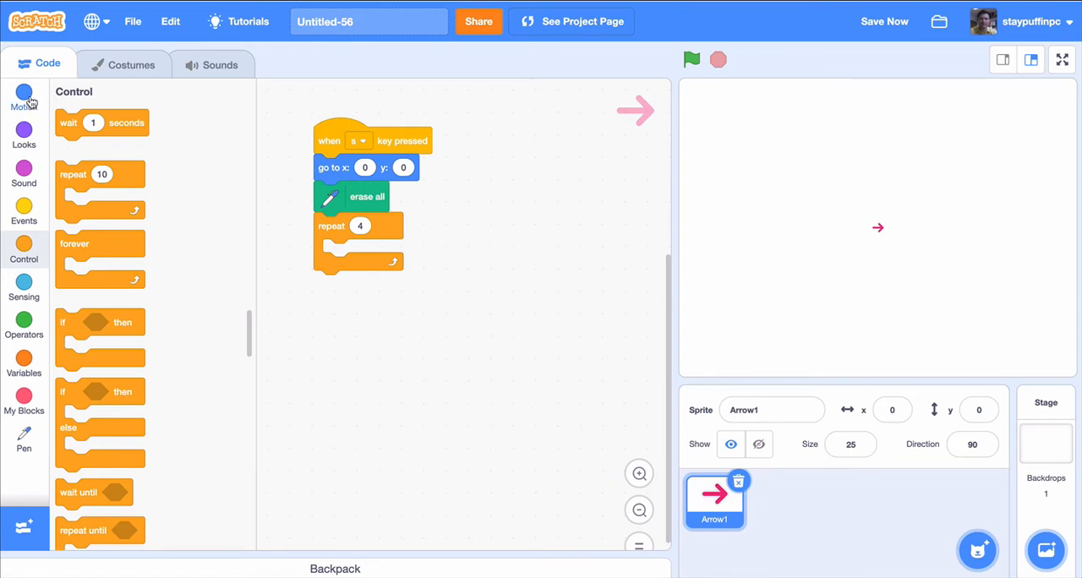
click(23, 98)
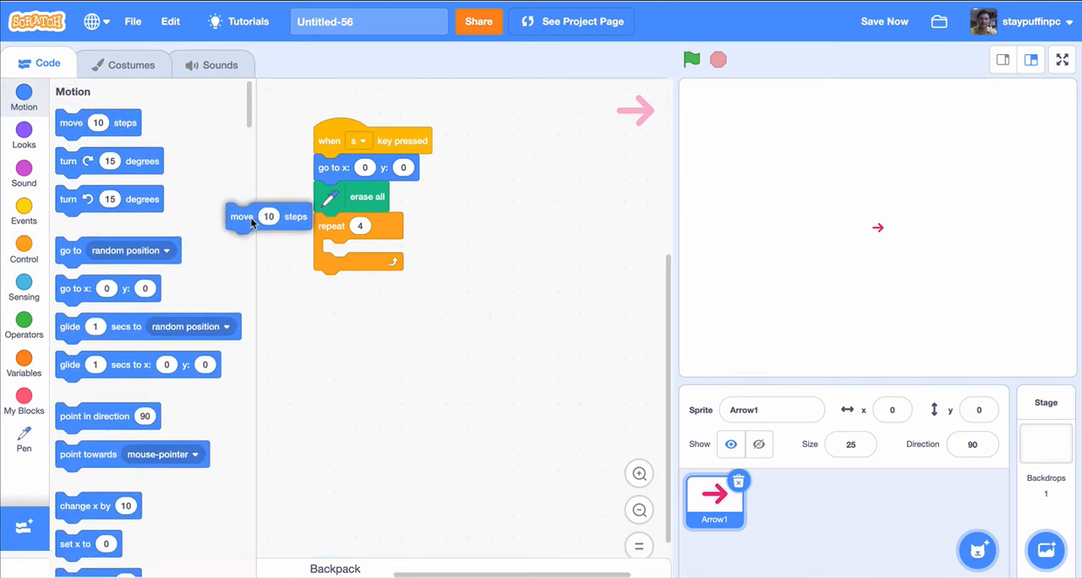
drag(268, 217, 358, 252)
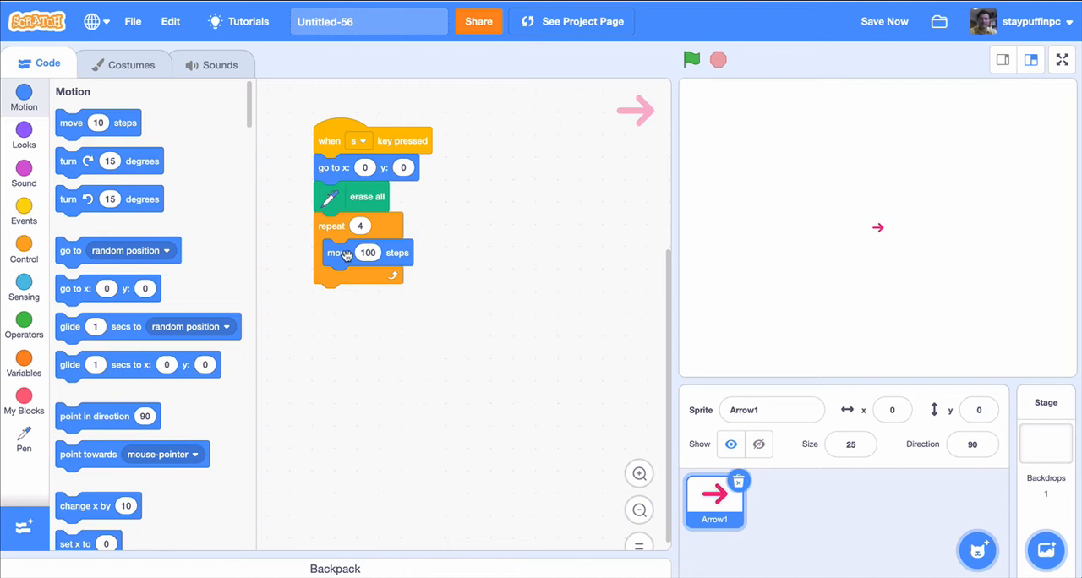
mouse_move(74, 162)
text(90)
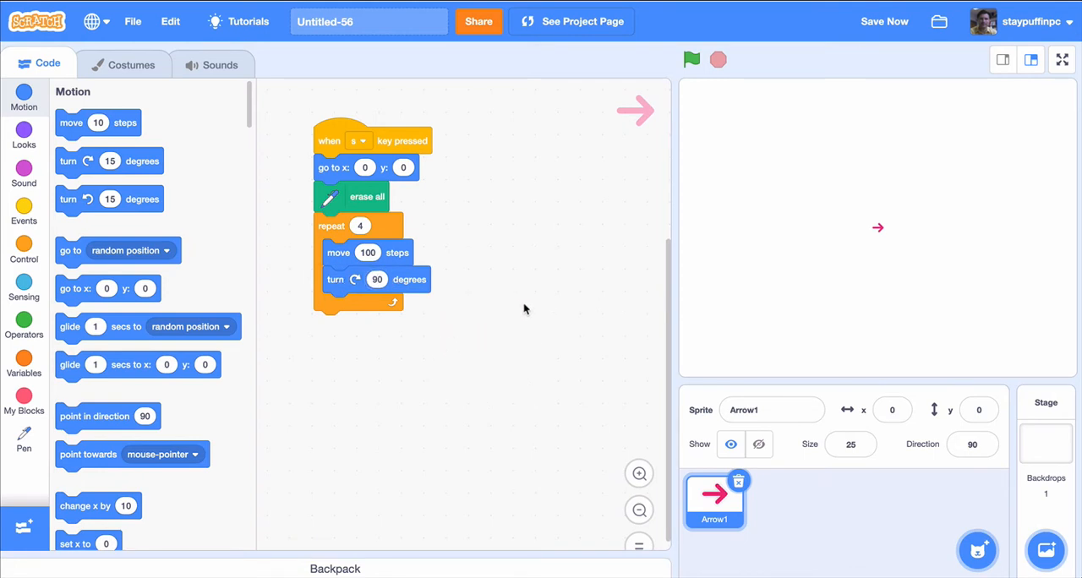
mouse_move(568, 285)
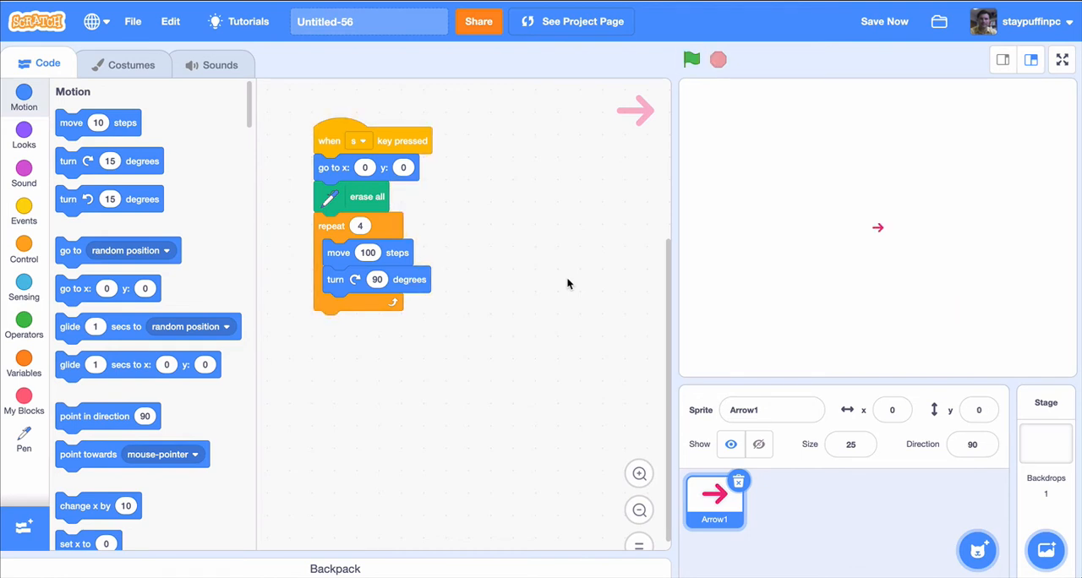
mouse_move(532, 314)
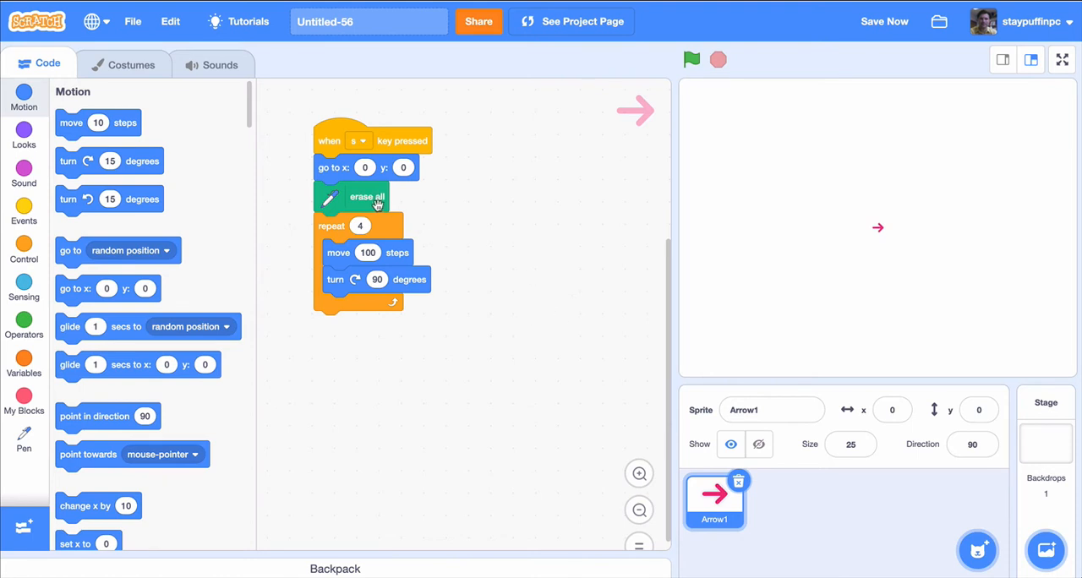
Insert 'pen down' between erase-all and the repeat-4 loop so the square gets drawn
click(885, 20)
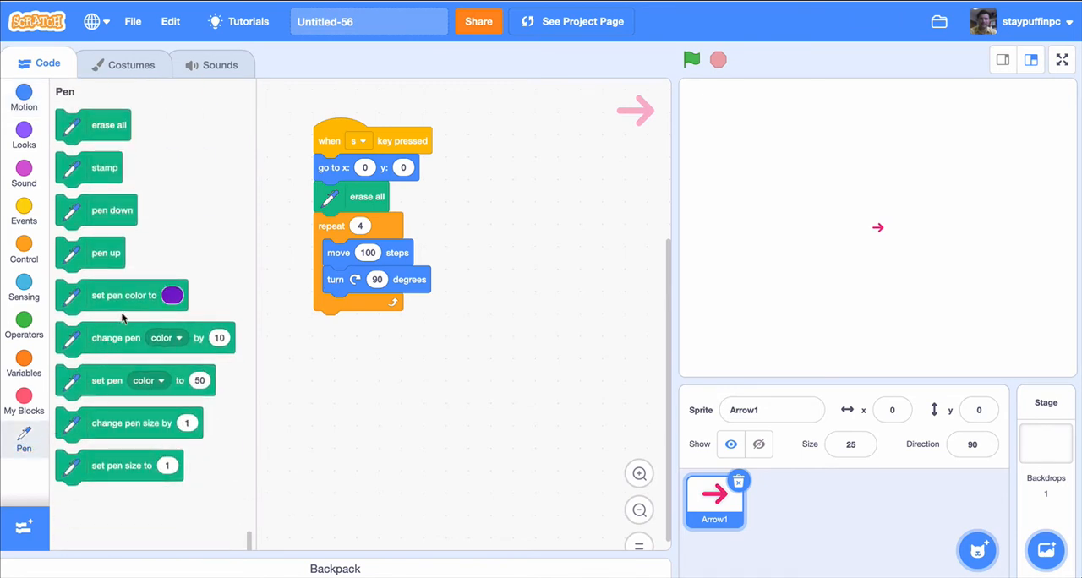
mouse_move(101, 338)
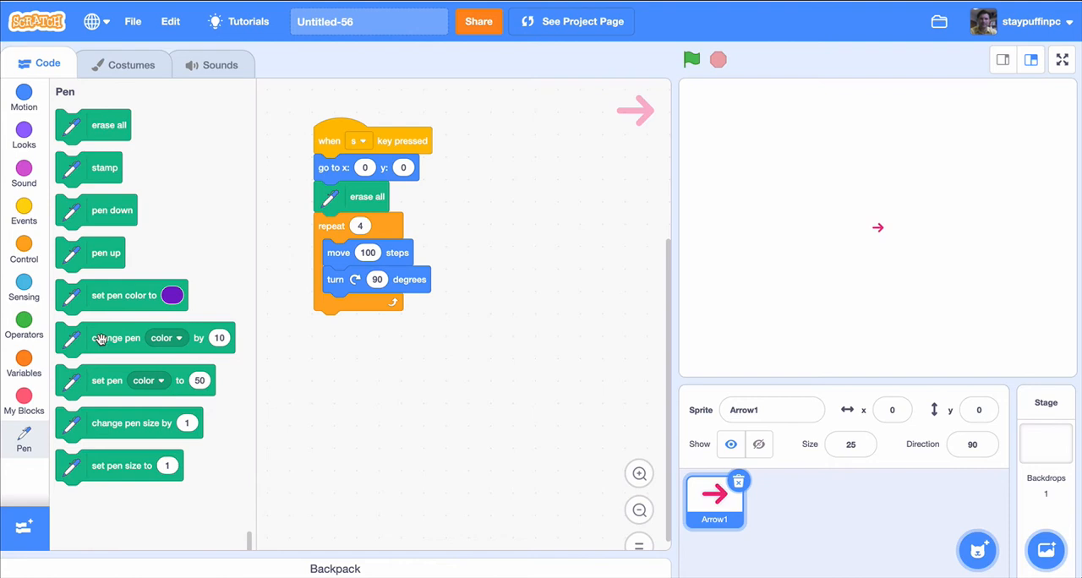
mouse_move(103, 215)
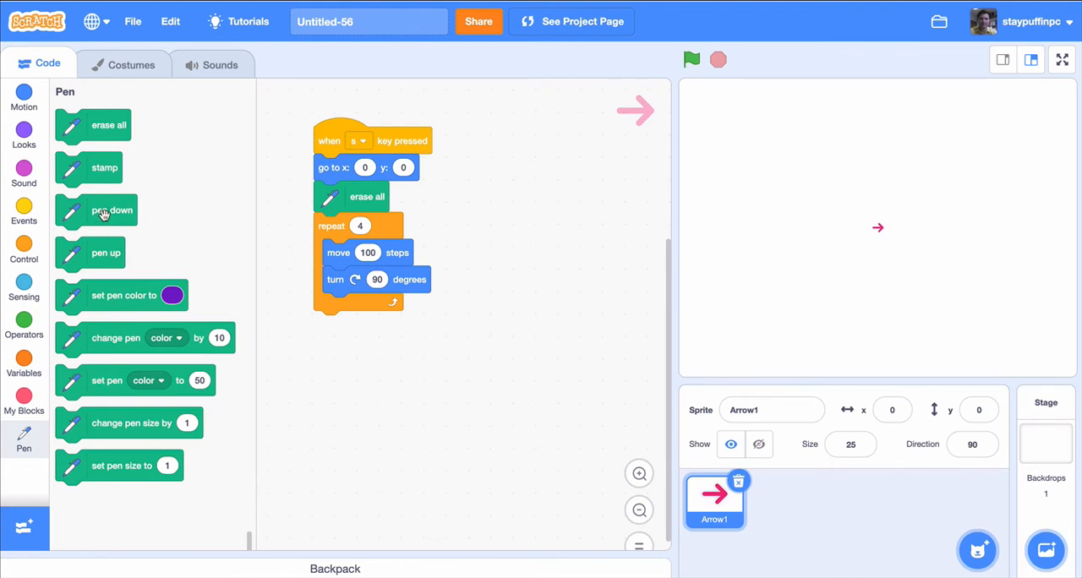
drag(94, 212, 368, 227)
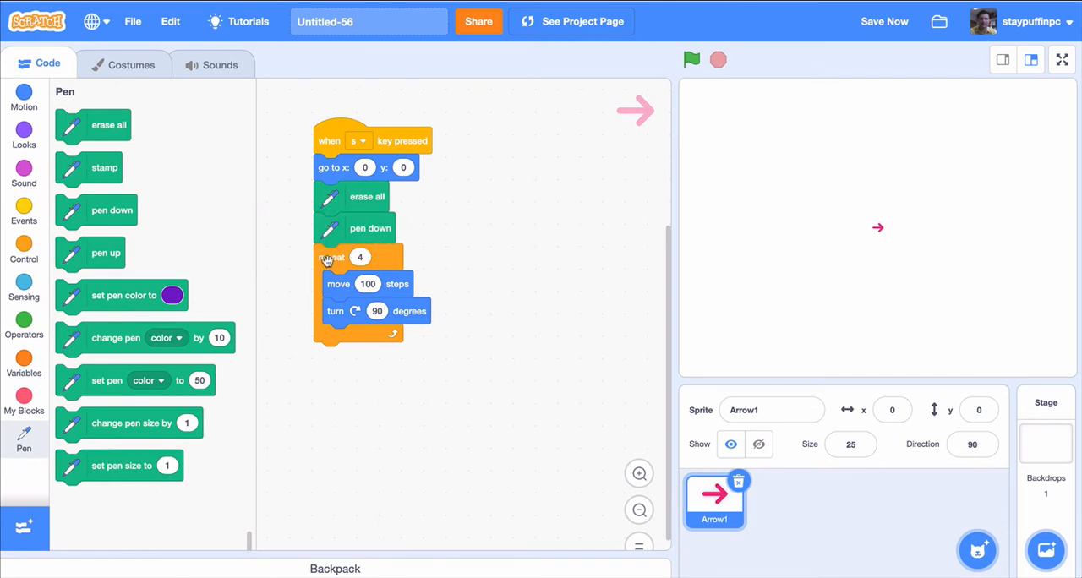
mouse_move(614, 227)
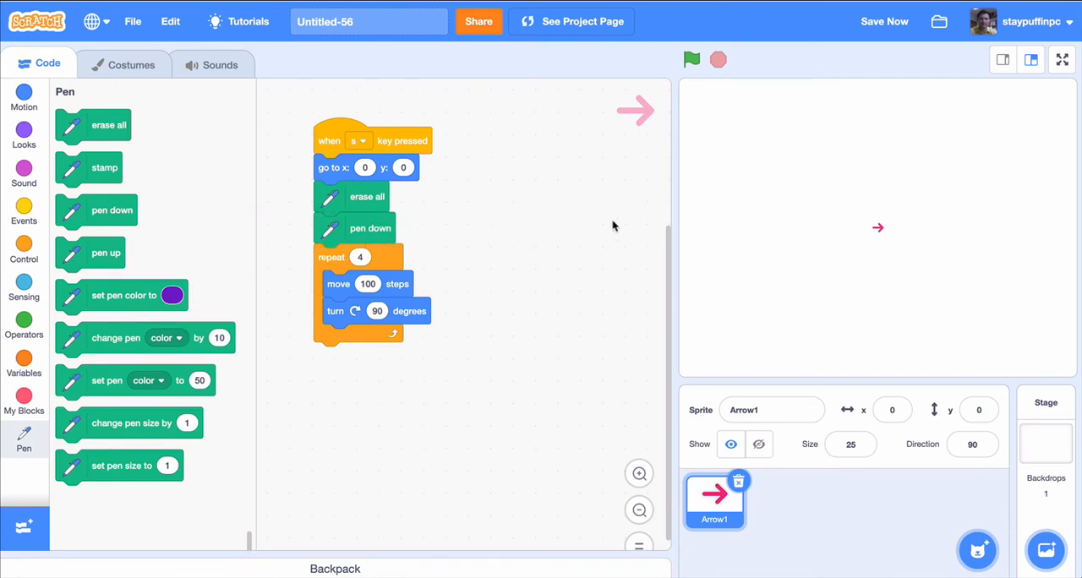
mouse_move(709, 237)
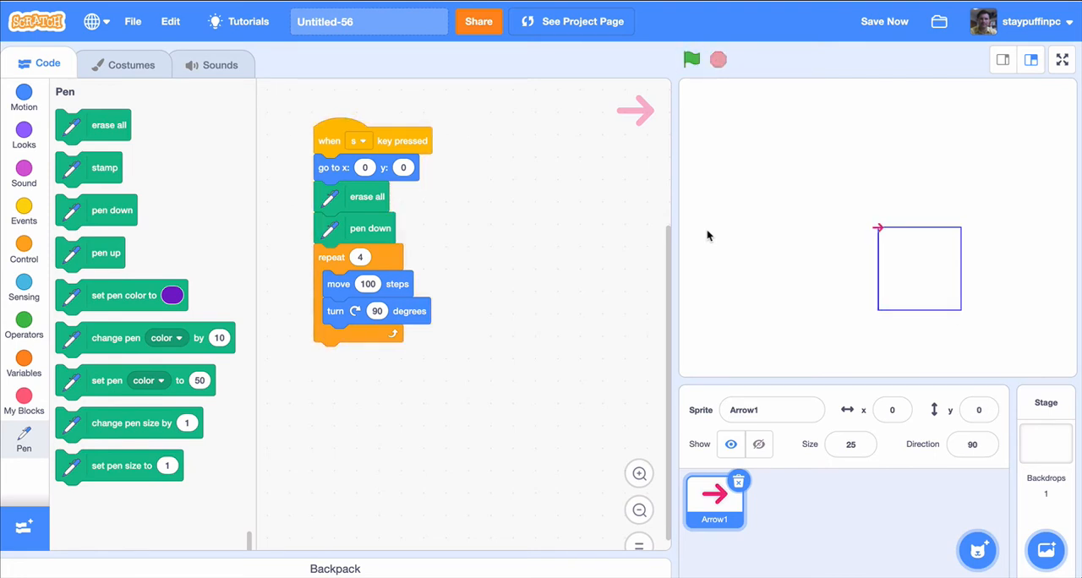
mouse_move(521, 308)
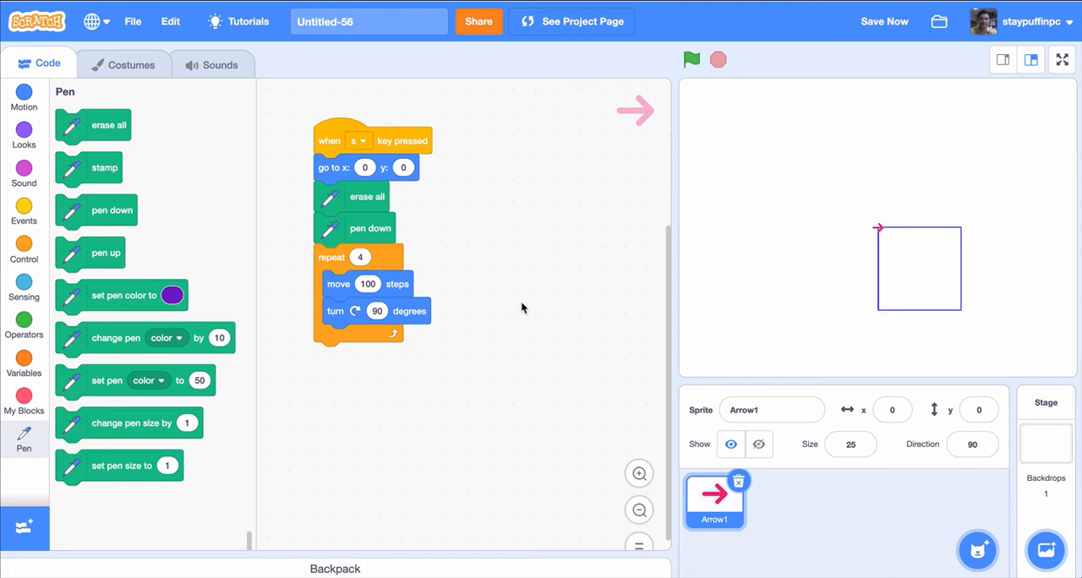
mouse_move(105, 245)
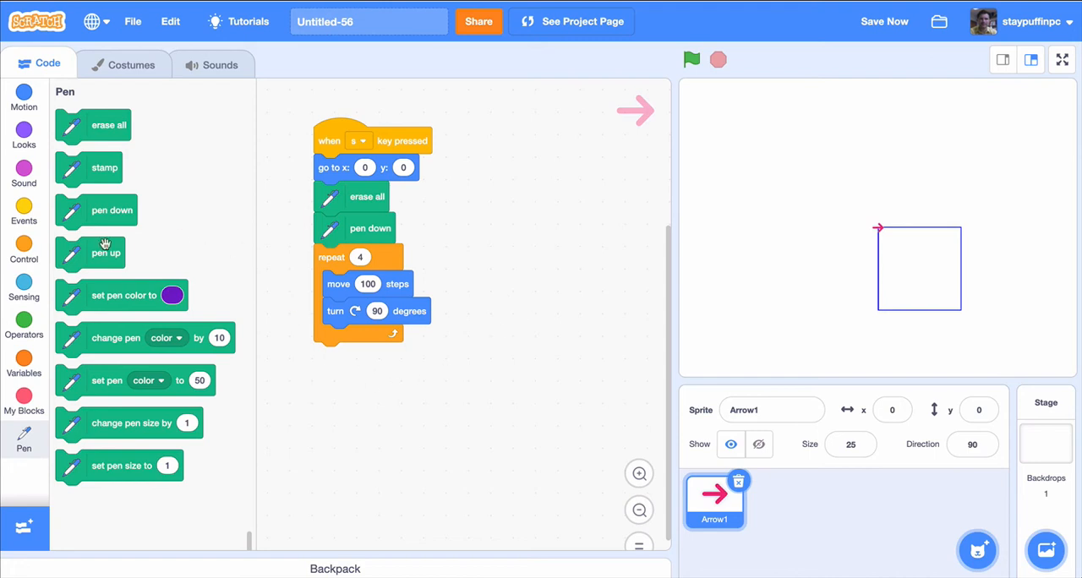
Add a 'wait .10 seconds' block after the turn in the S-key loop, then duplicate the script
click(24, 250)
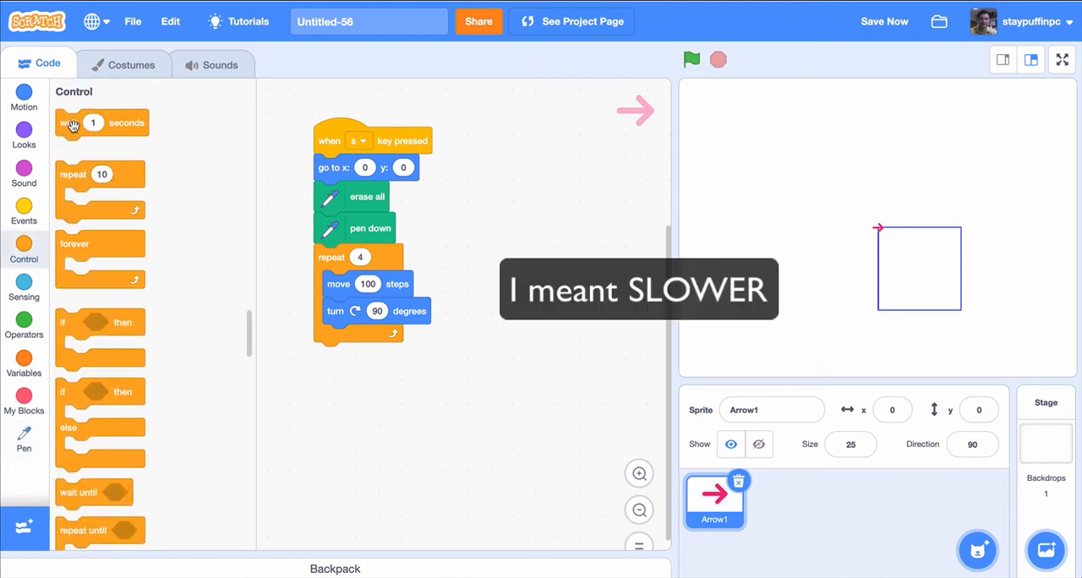
drag(101, 122, 364, 338)
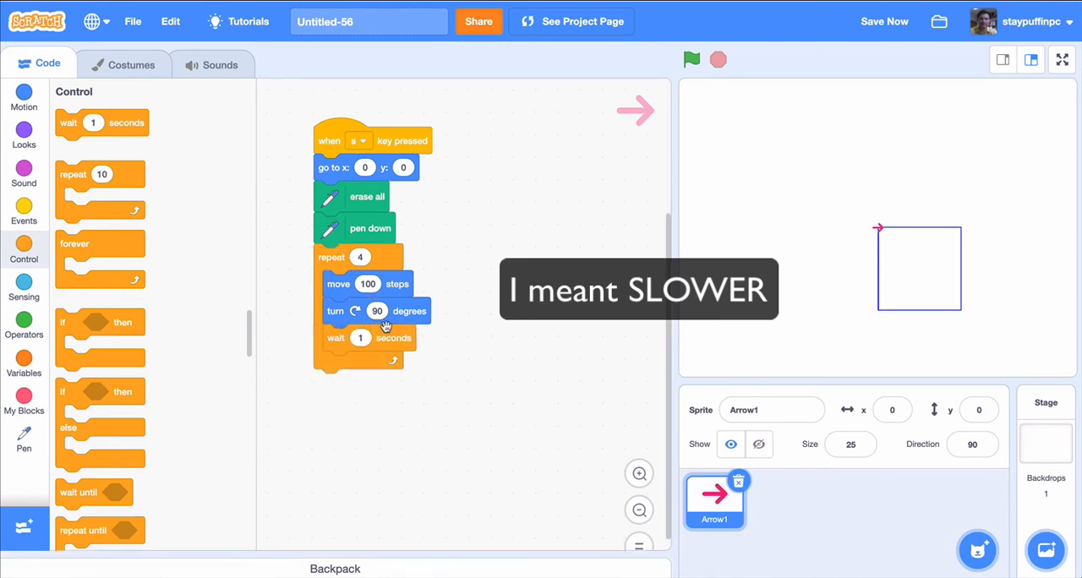
click(360, 338)
text(.1)
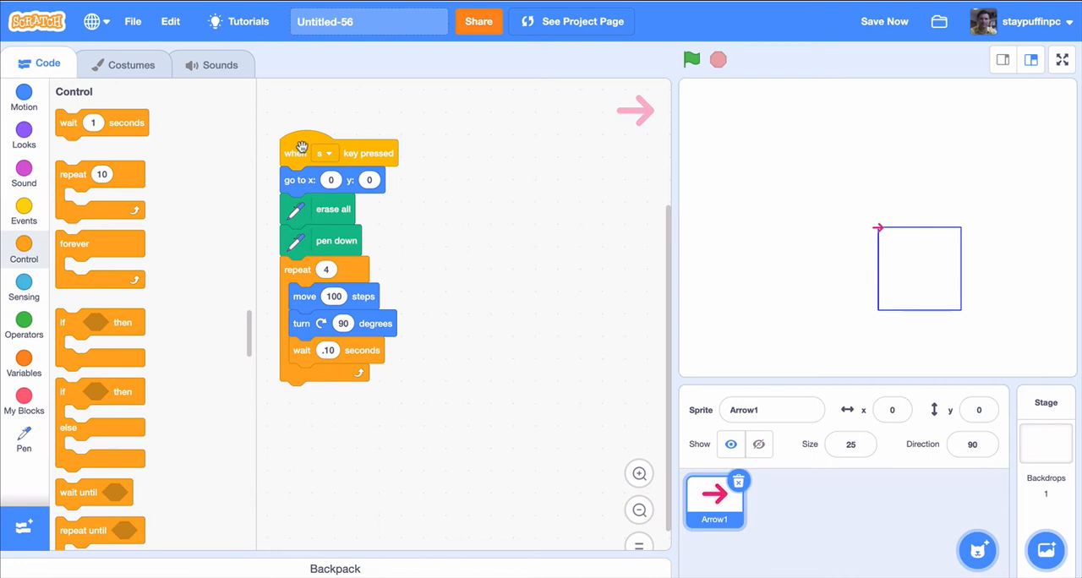
mouse_move(301, 169)
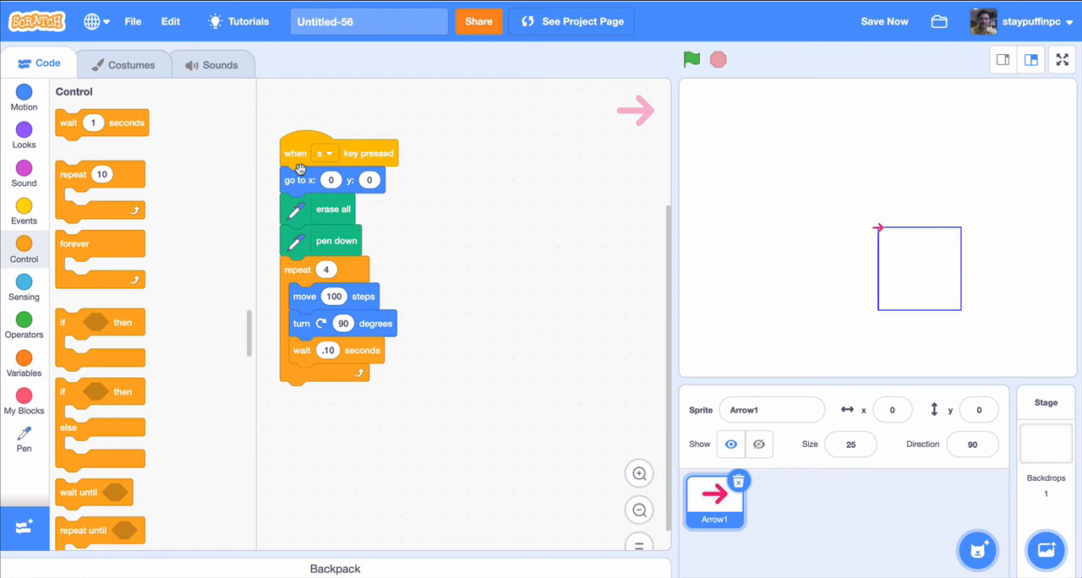
right_click(303, 157)
text(3)
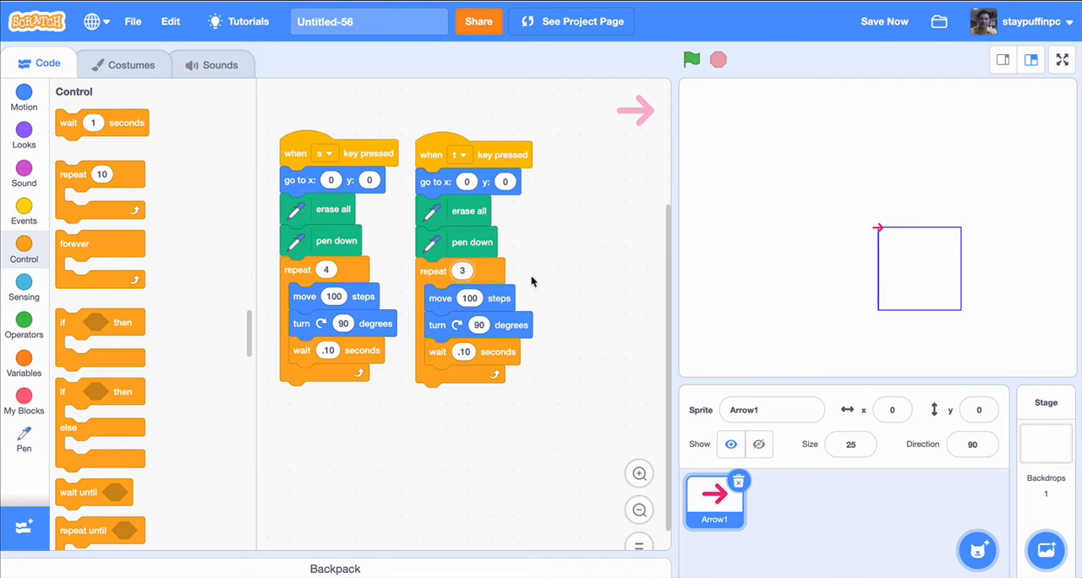
mouse_move(482, 315)
text(120)
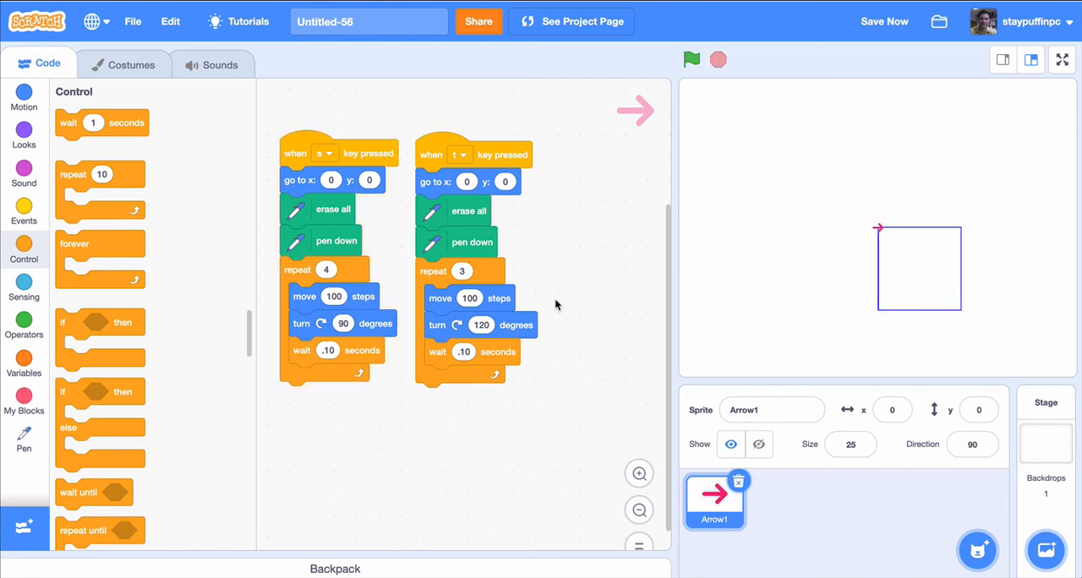
Duplicate the triangle script as a P-key script repeating 5 times with 72-degree turns and run it
right_click(474, 153)
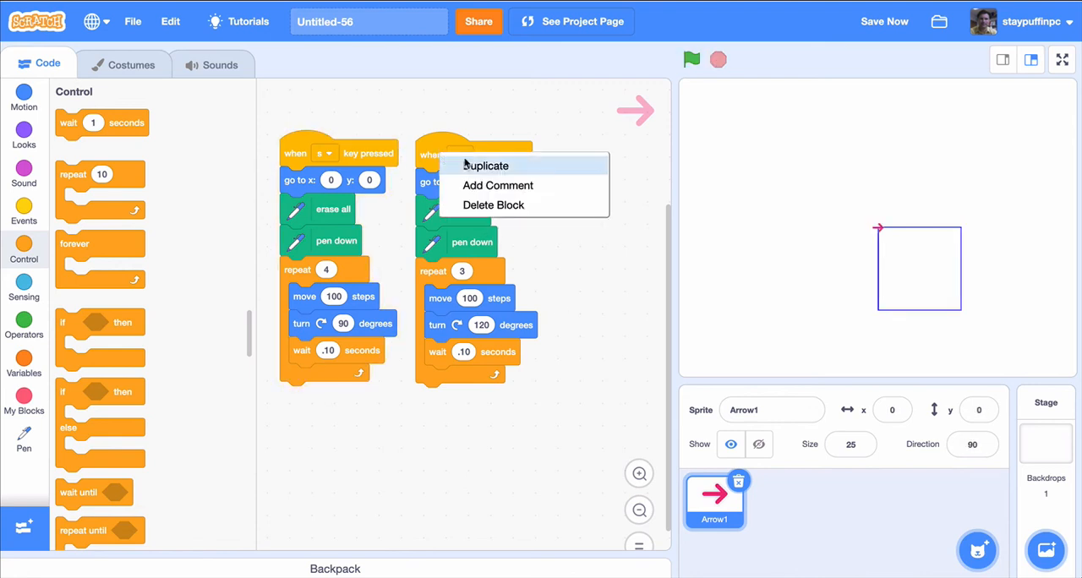
click(486, 166)
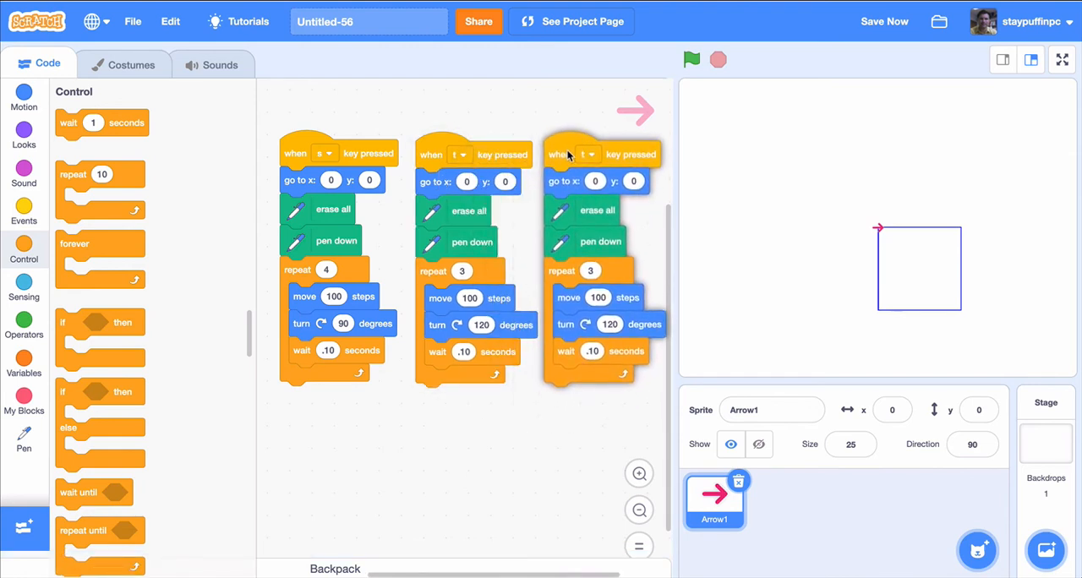
click(592, 153)
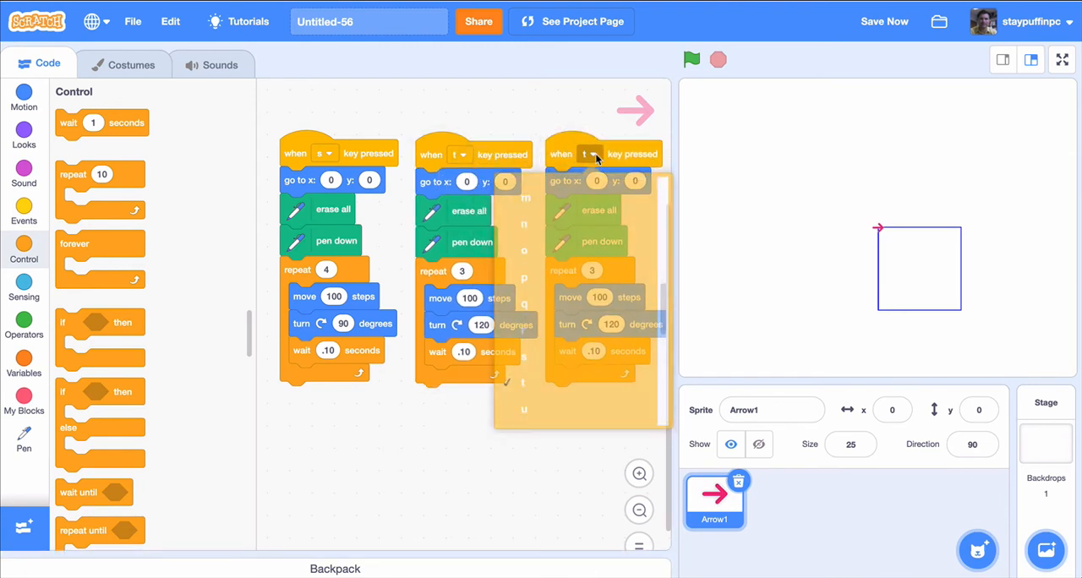
click(590, 154)
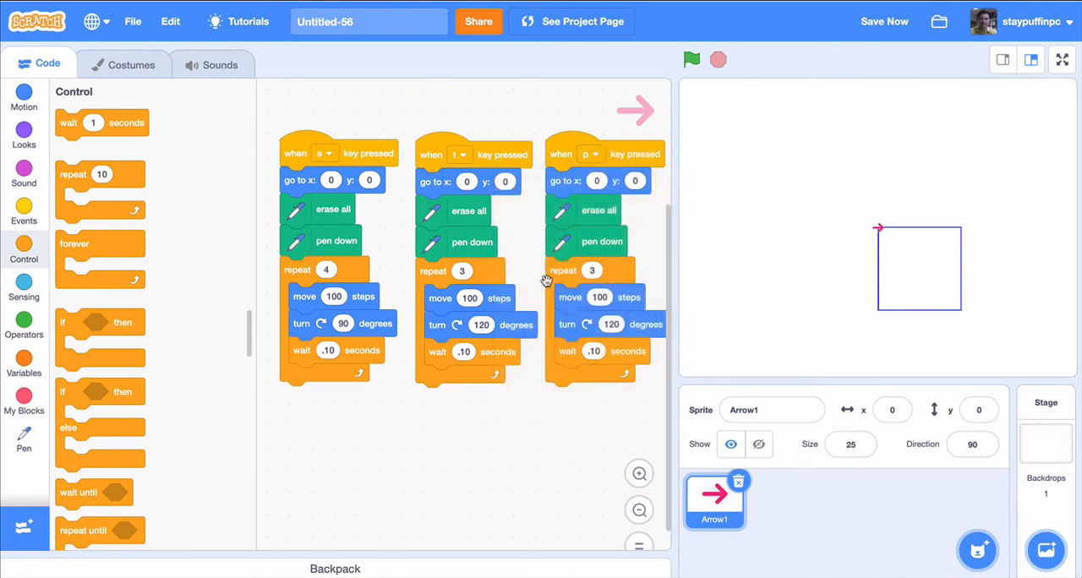
click(592, 270)
text(5)
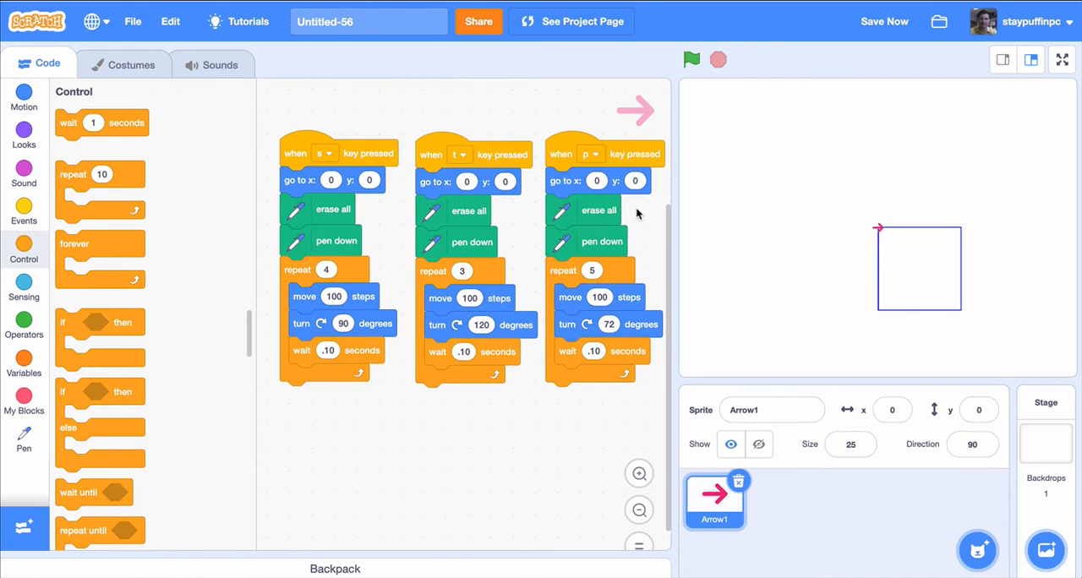
click(692, 59)
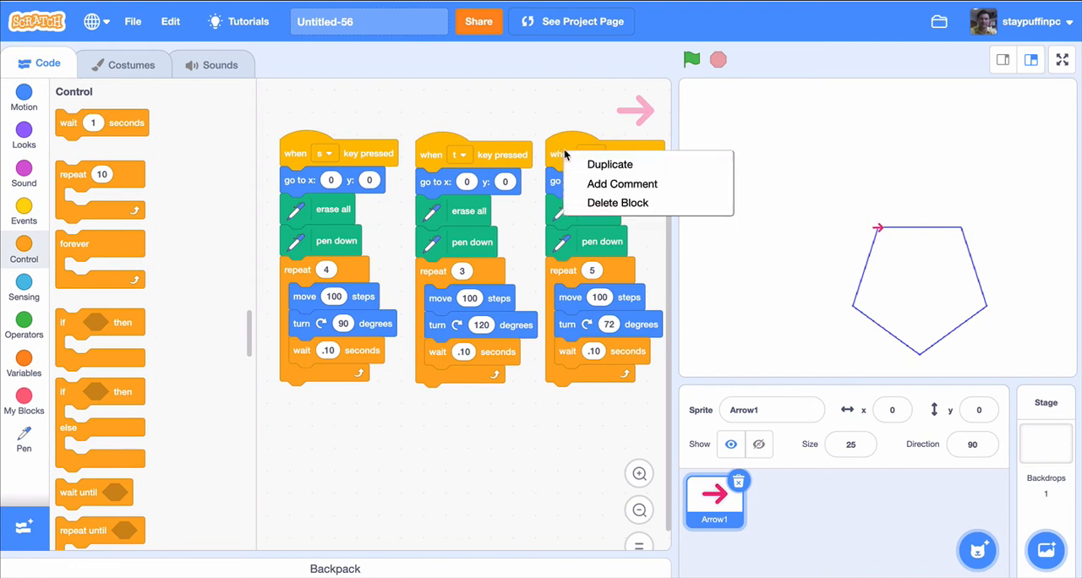
Duplicate the pentagon script as an O-key script repeating 8 times with 45-degree turns
click(608, 164)
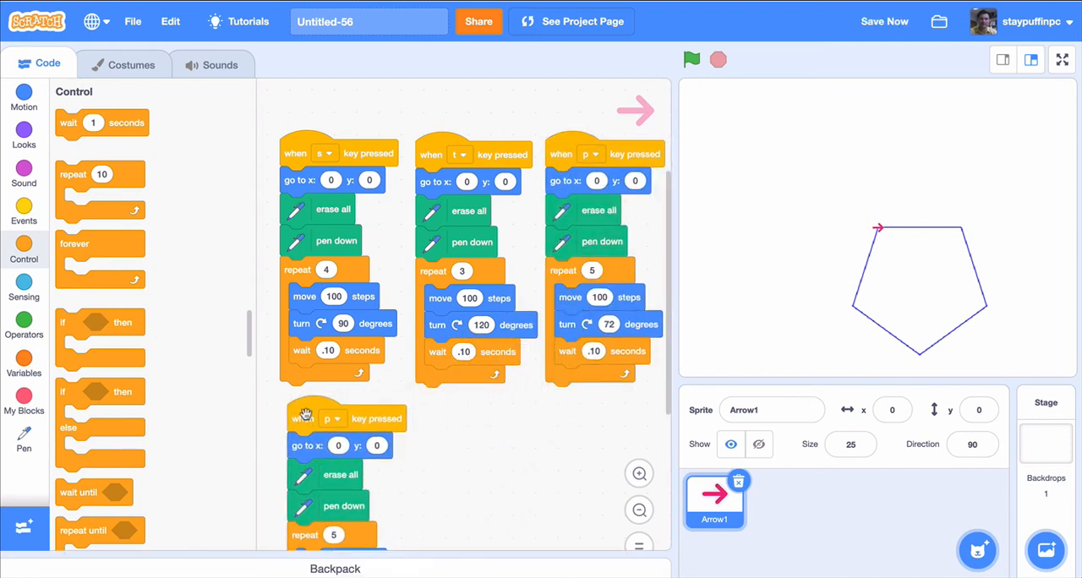
scroll(down, 3)
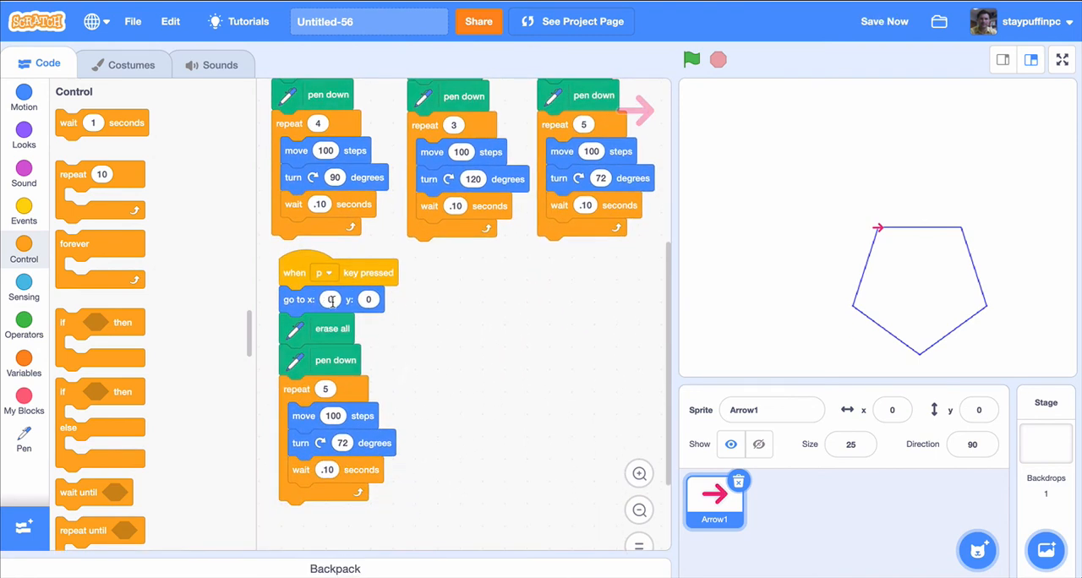
click(325, 272)
text(8)
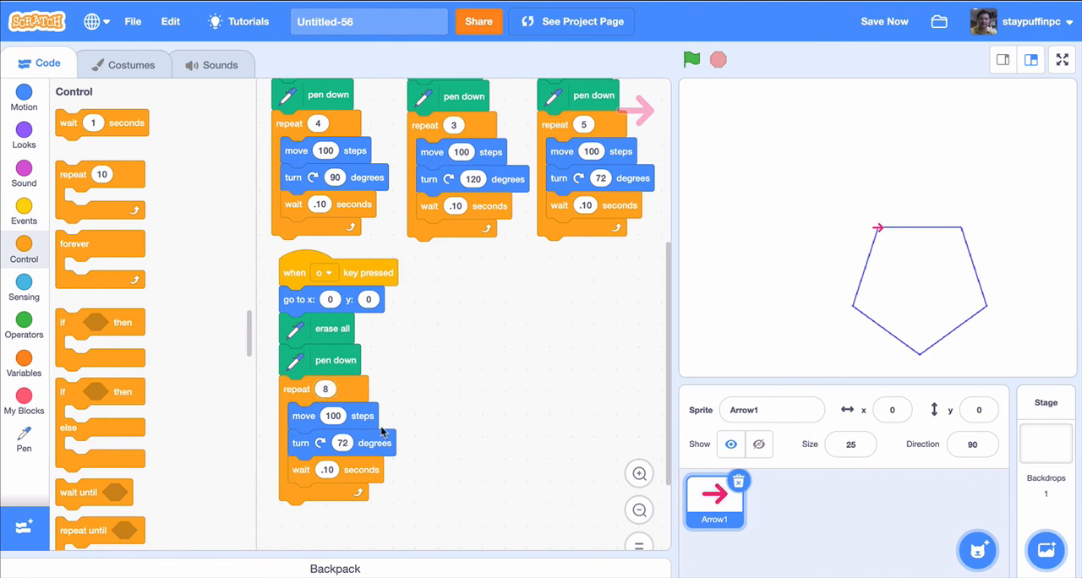
click(342, 443)
text(45)
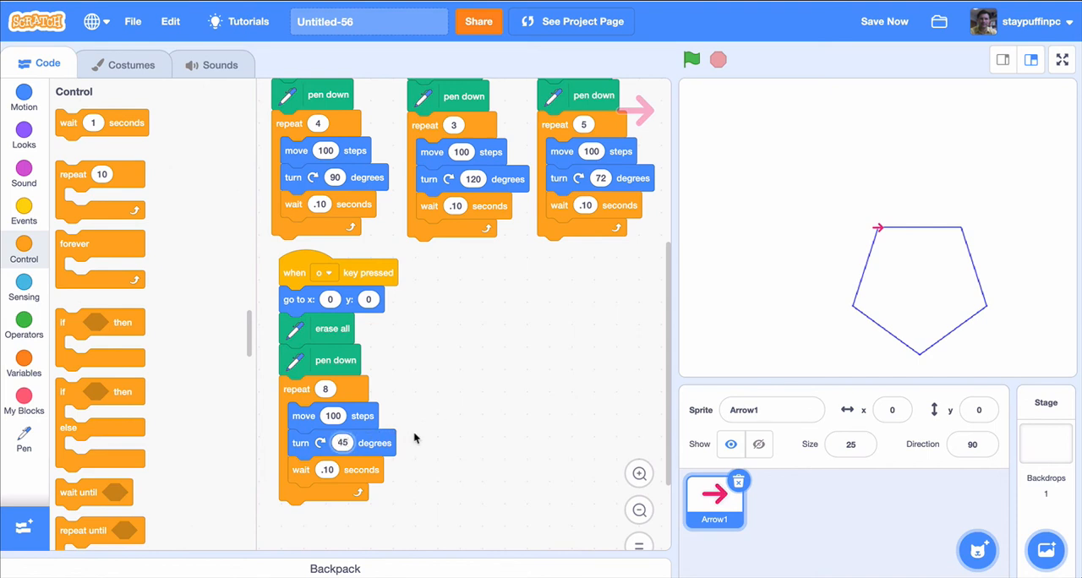
mouse_move(436, 426)
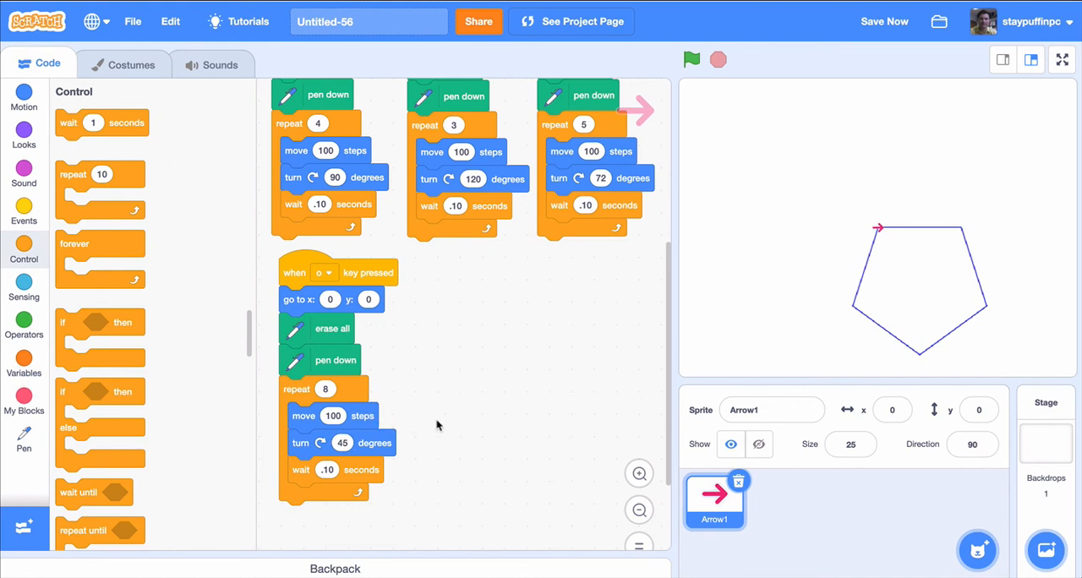
mouse_move(472, 413)
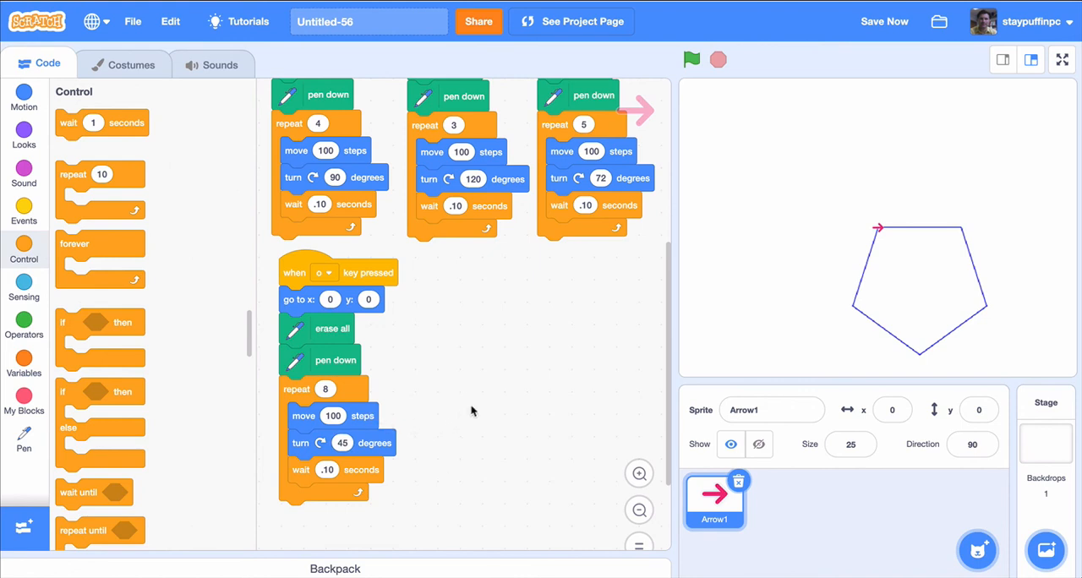
Test the octagon, change its move to 75 steps, and rerun it so it fits on the stage
click(690, 59)
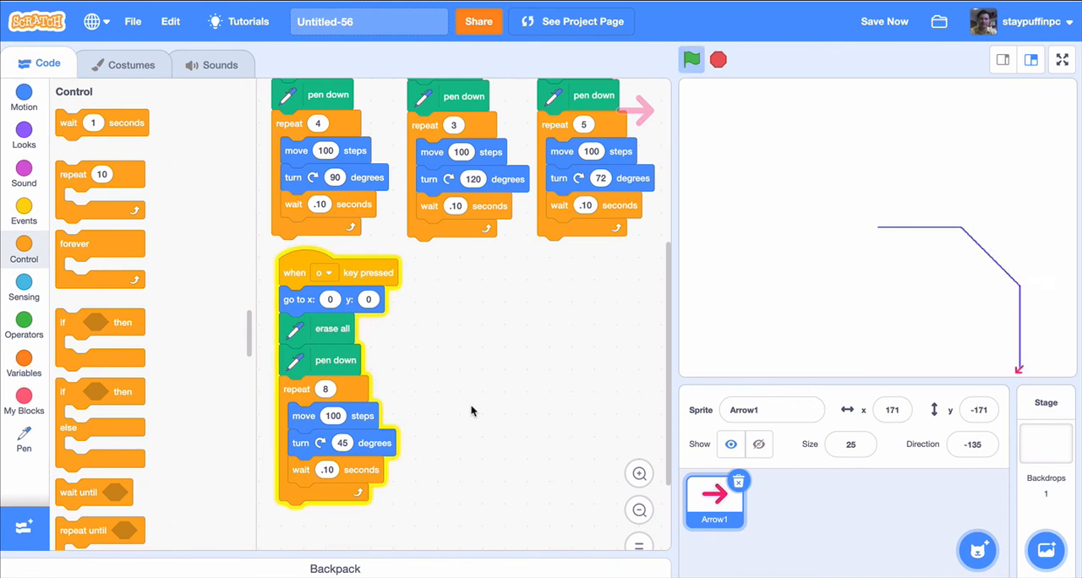
click(691, 59)
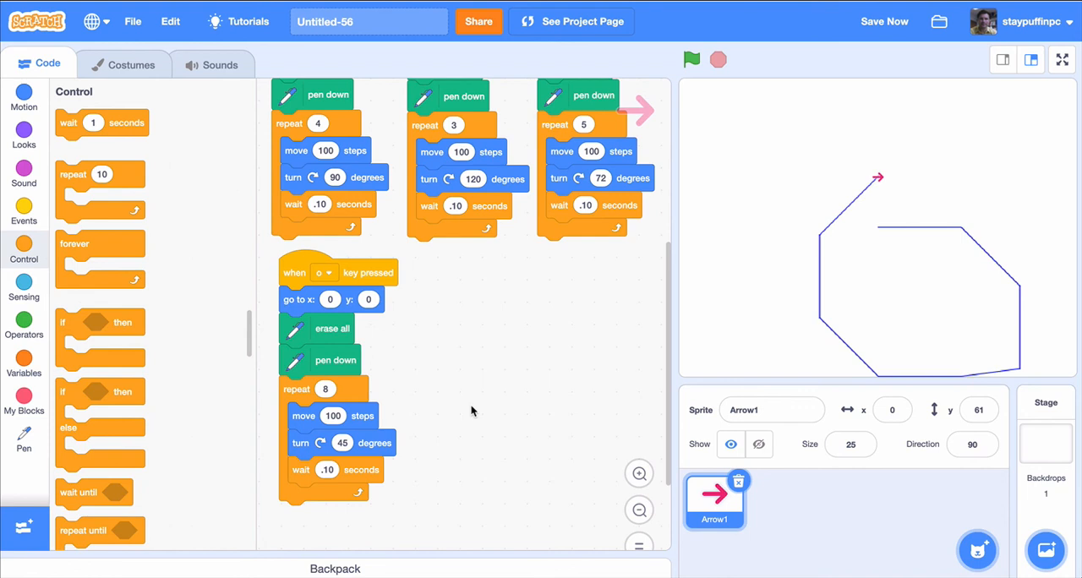
mouse_move(872, 304)
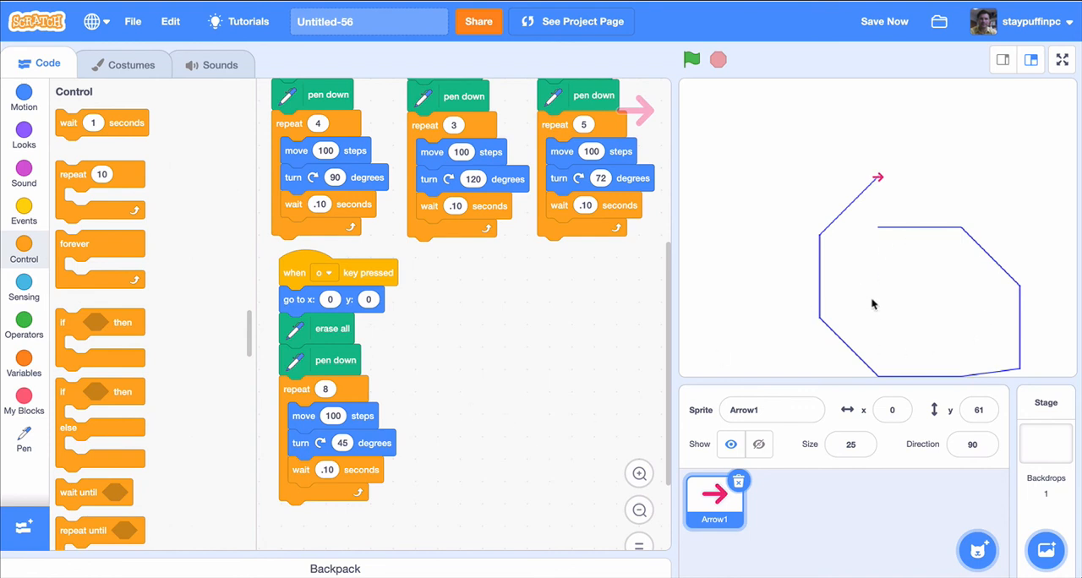
click(690, 59)
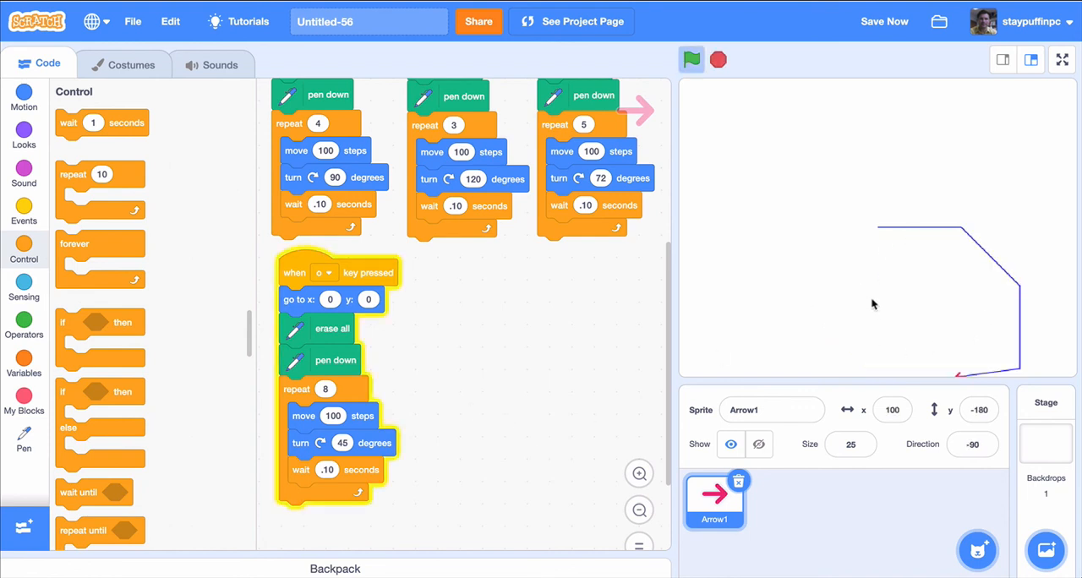
click(692, 59)
text(75)
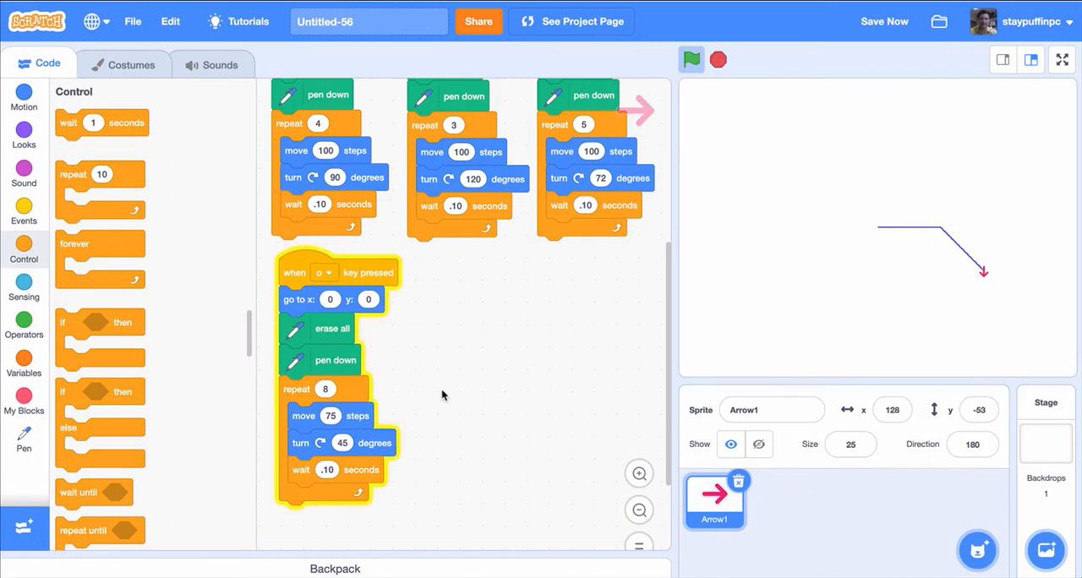
click(692, 60)
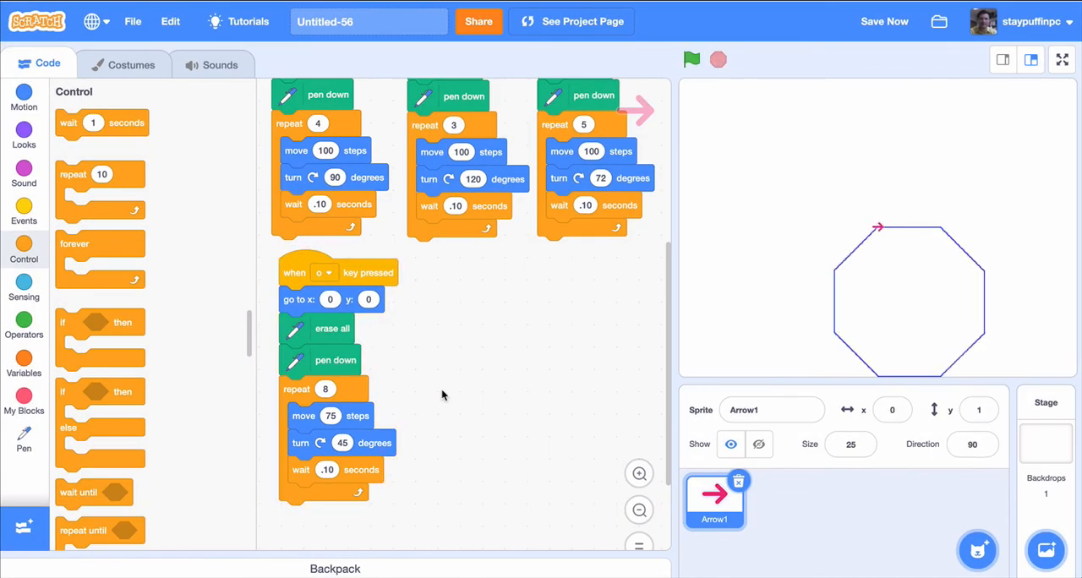